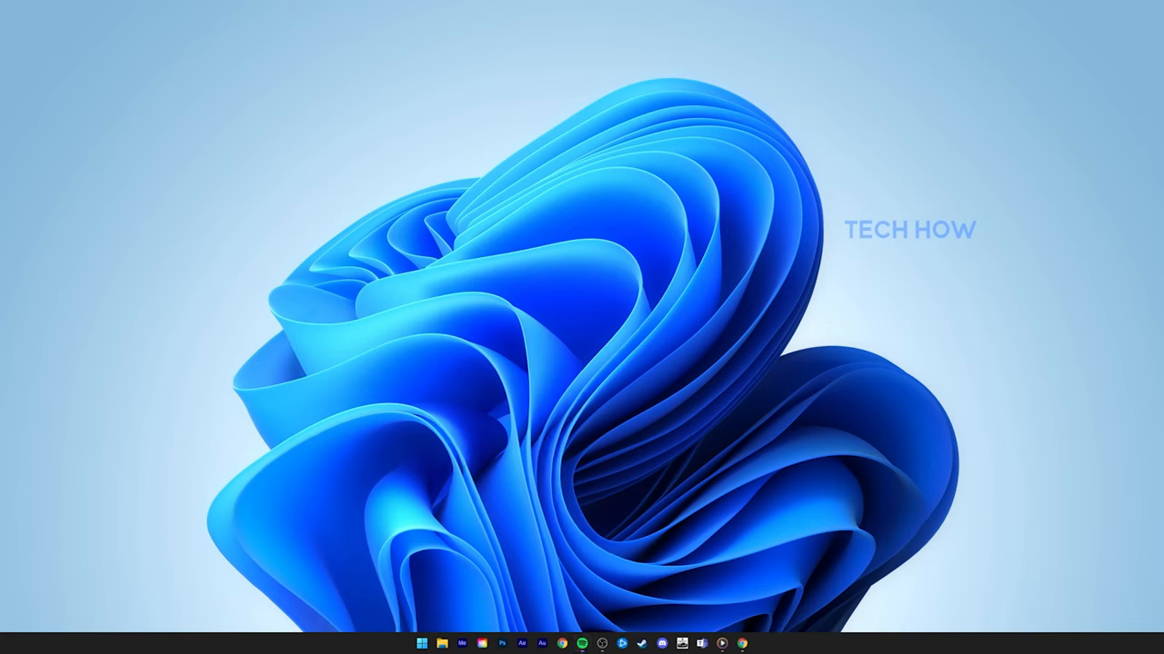
Step: Bring up the Game Bar overlay over the desktop with Win+G
{"action": "key", "text": "Win+g"}
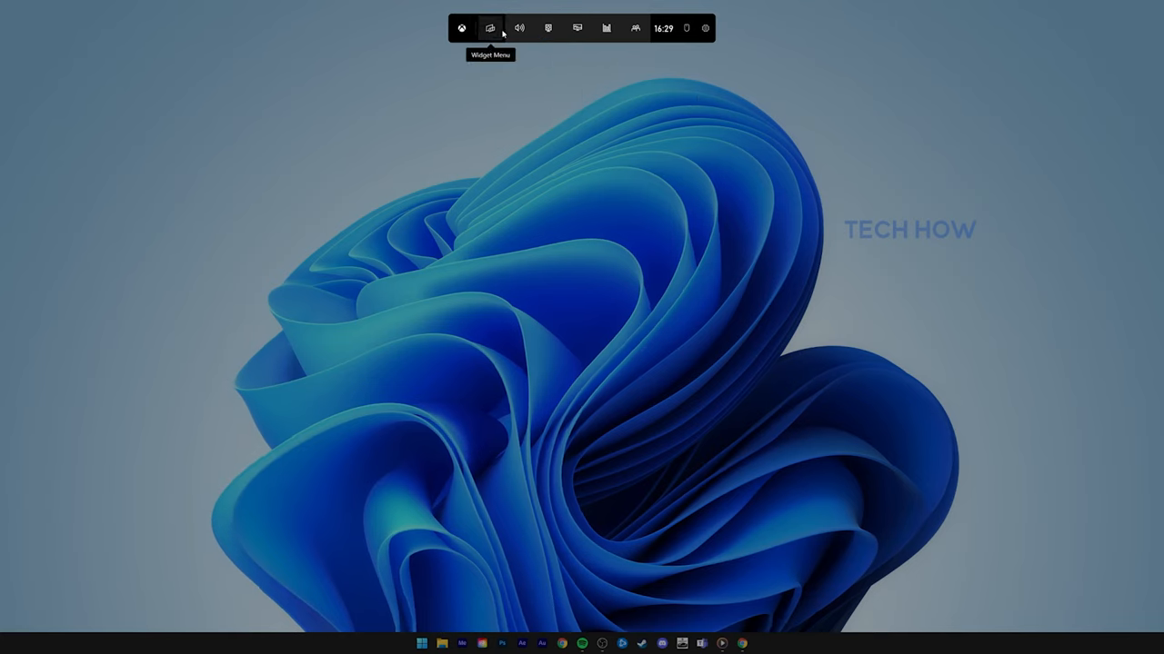
{"action": "mouse_move", "coordinate": [593, 57]}
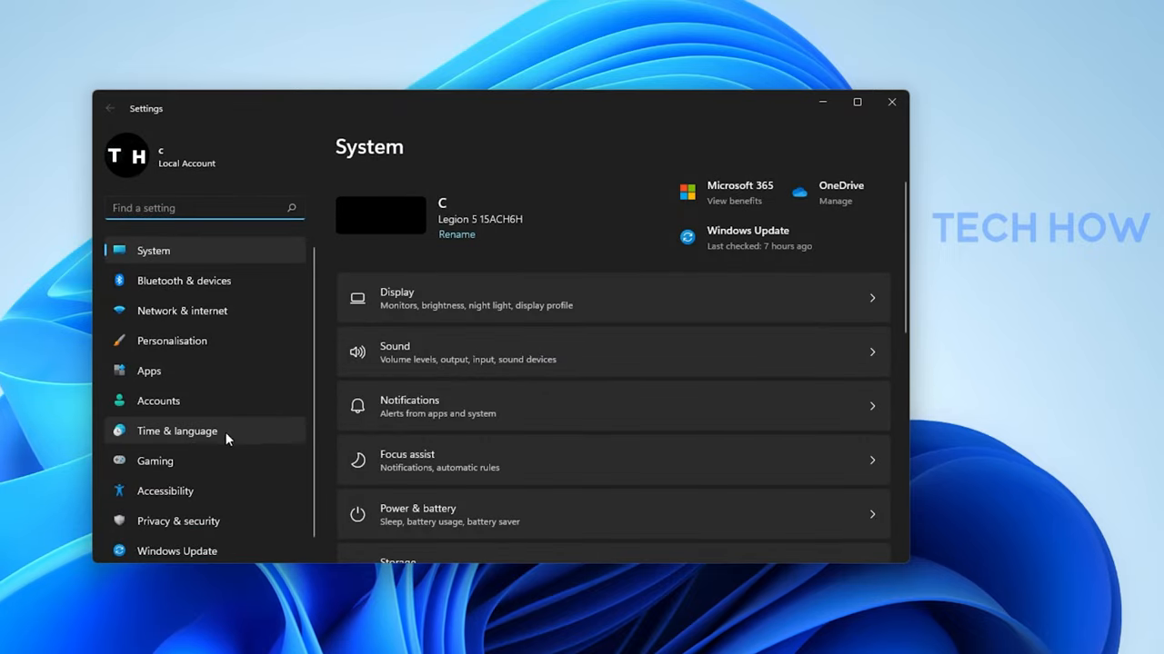
Step: Go to the Gaming section where the Game Mode page shows Game Mode switched on
{"action": "left_click", "coordinate": [155, 461]}
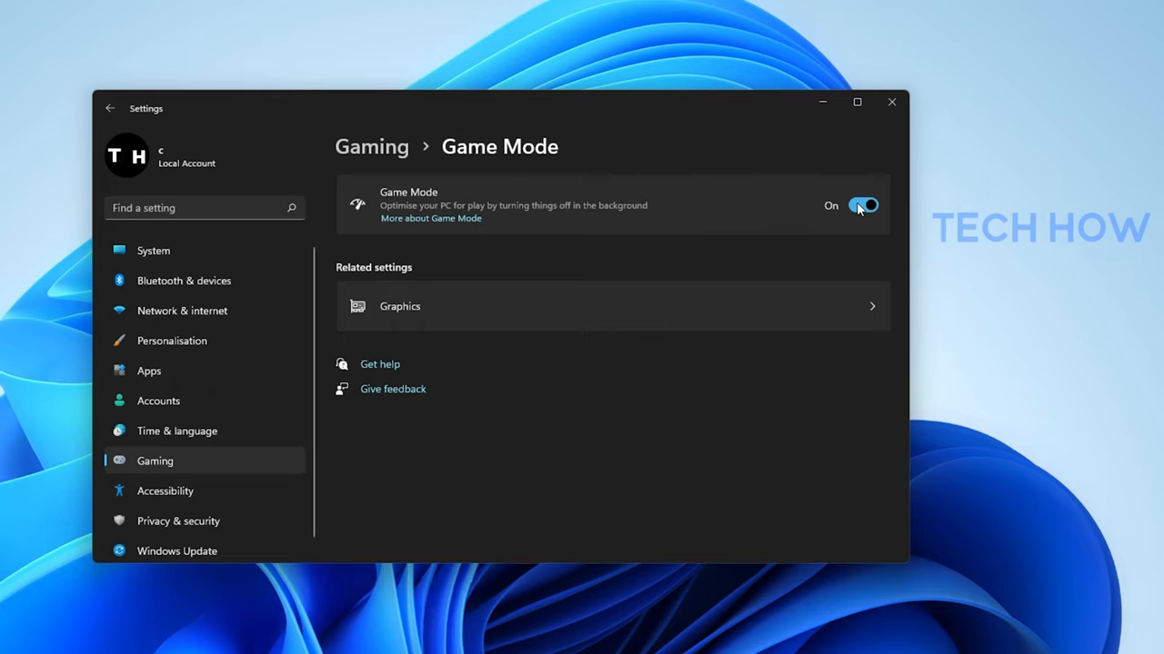
{"action": "mouse_move", "coordinate": [889, 146]}
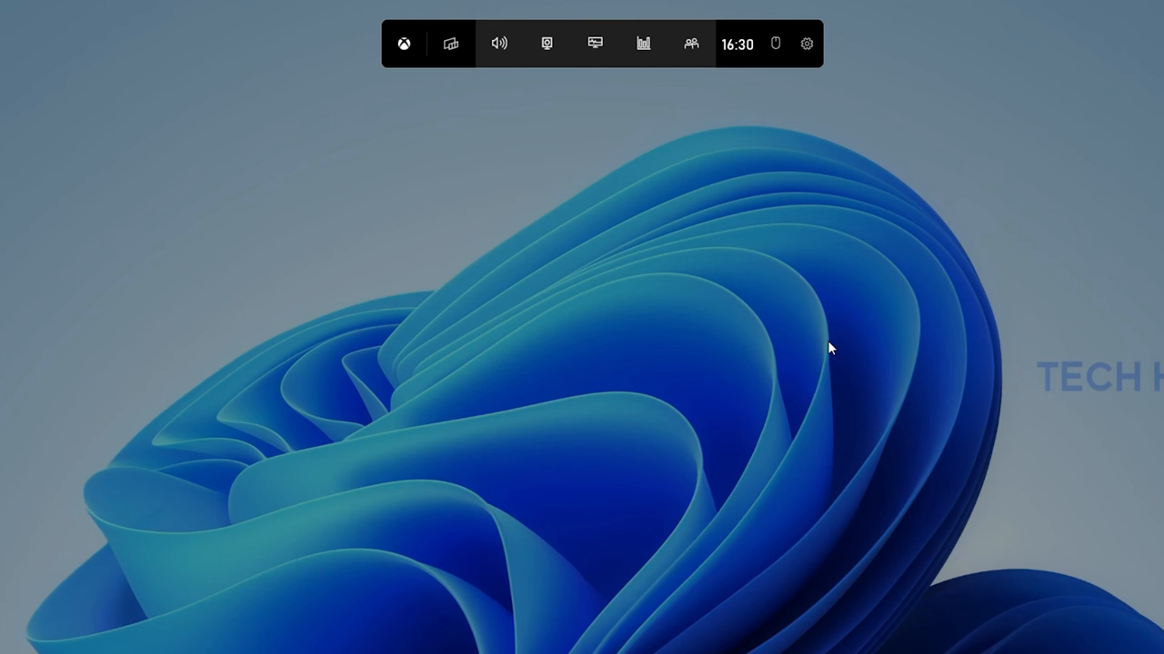
{"action": "mouse_move", "coordinate": [498, 44]}
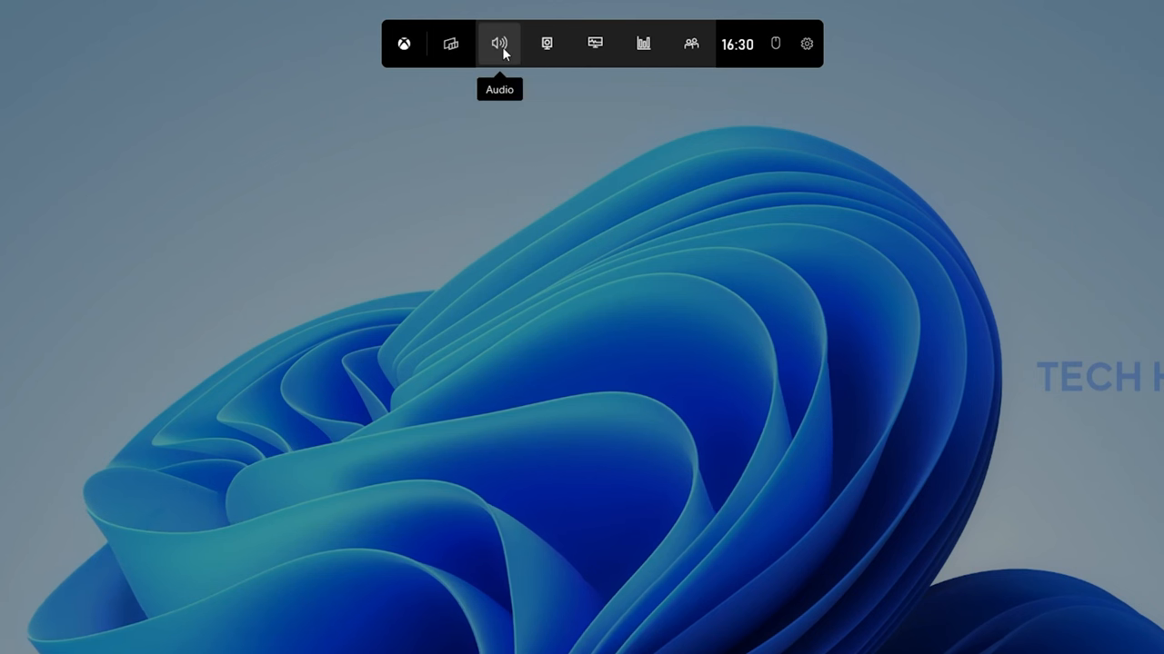
{"action": "mouse_move", "coordinate": [691, 44]}
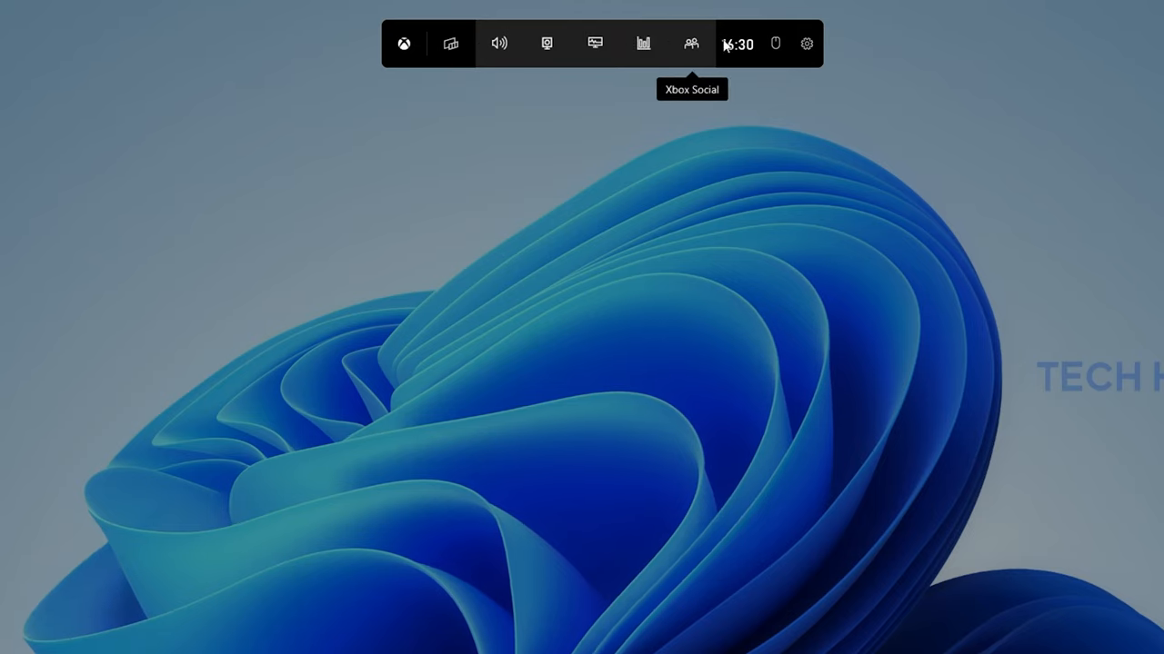
Step: Show the Capture widget and attempt a desktop recording, which reports gaming features unavailable
{"action": "left_click", "coordinate": [546, 44]}
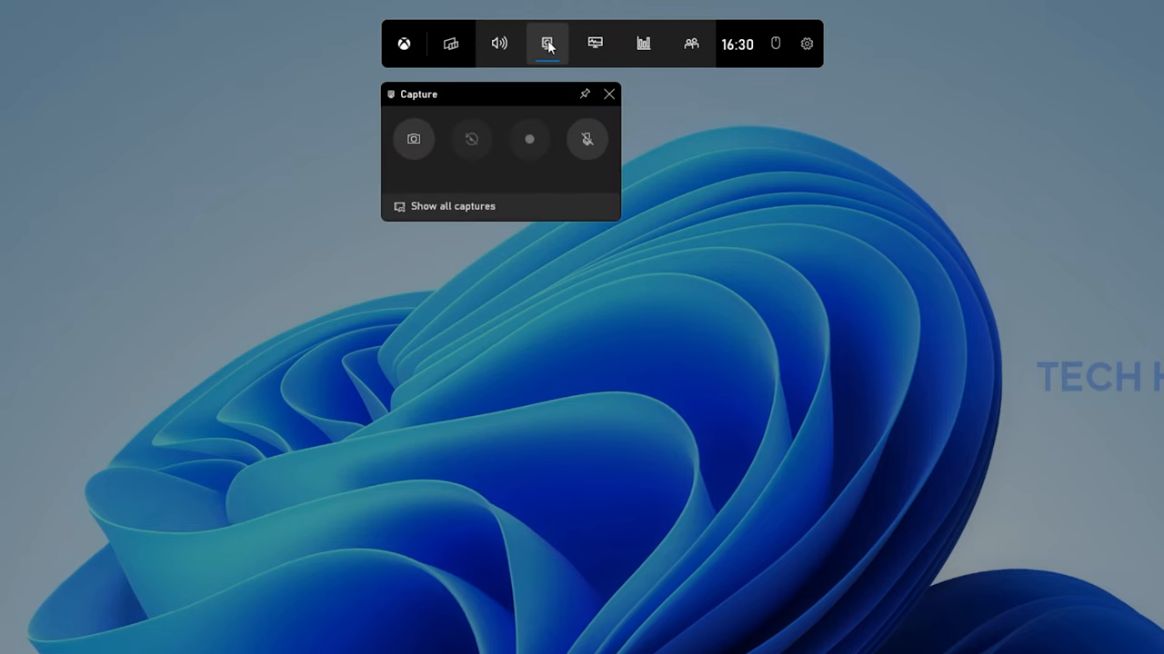
{"action": "mouse_move", "coordinate": [15, 98]}
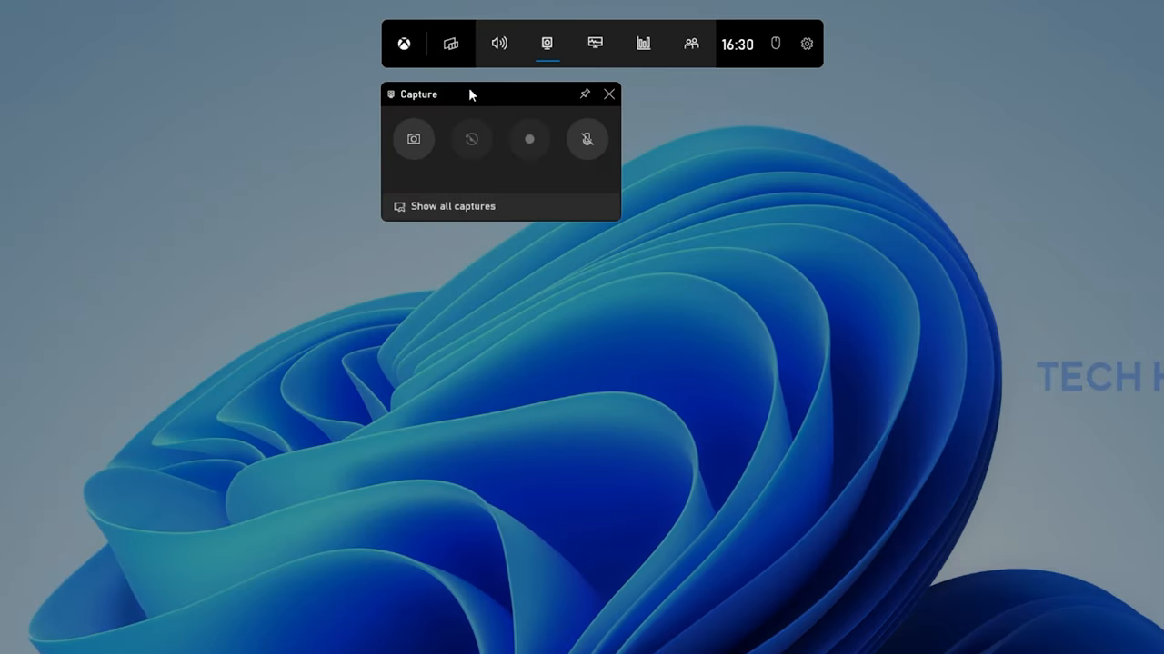
{"action": "mouse_move", "coordinate": [471, 138]}
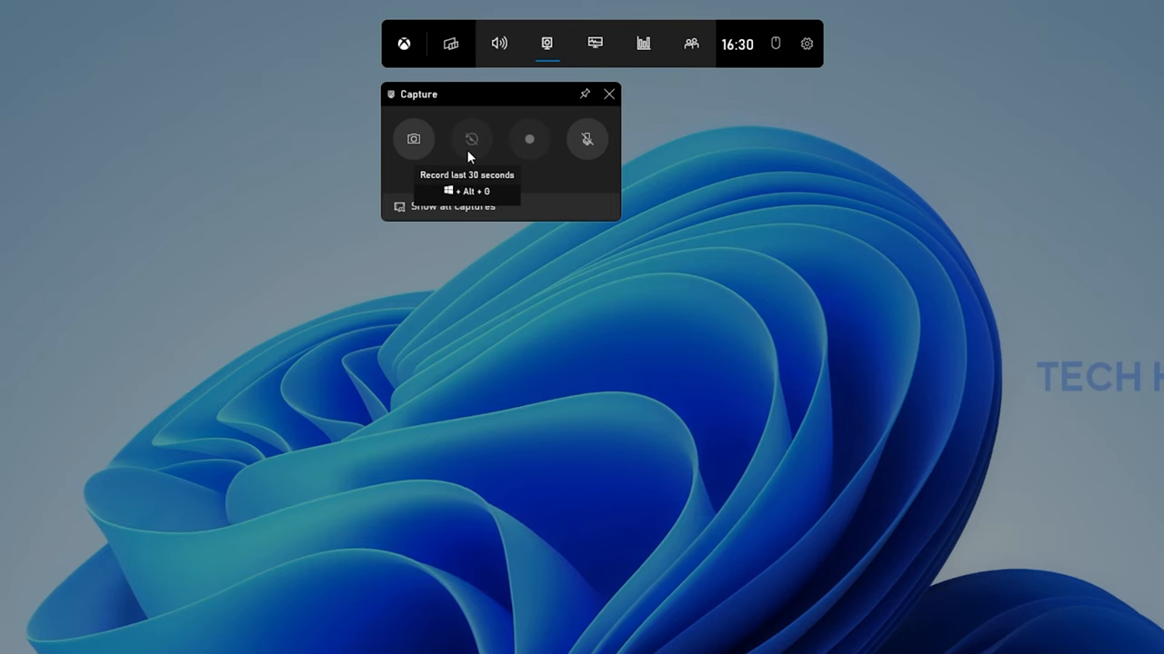
{"action": "mouse_move", "coordinate": [529, 138]}
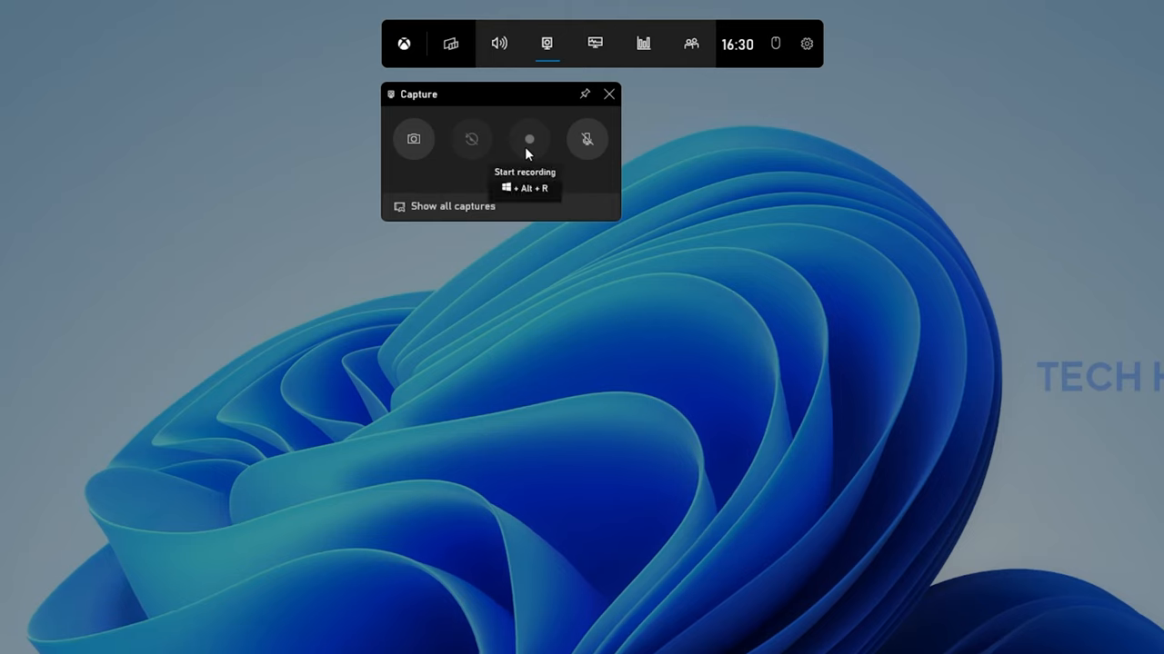
{"action": "left_click", "coordinate": [529, 139]}
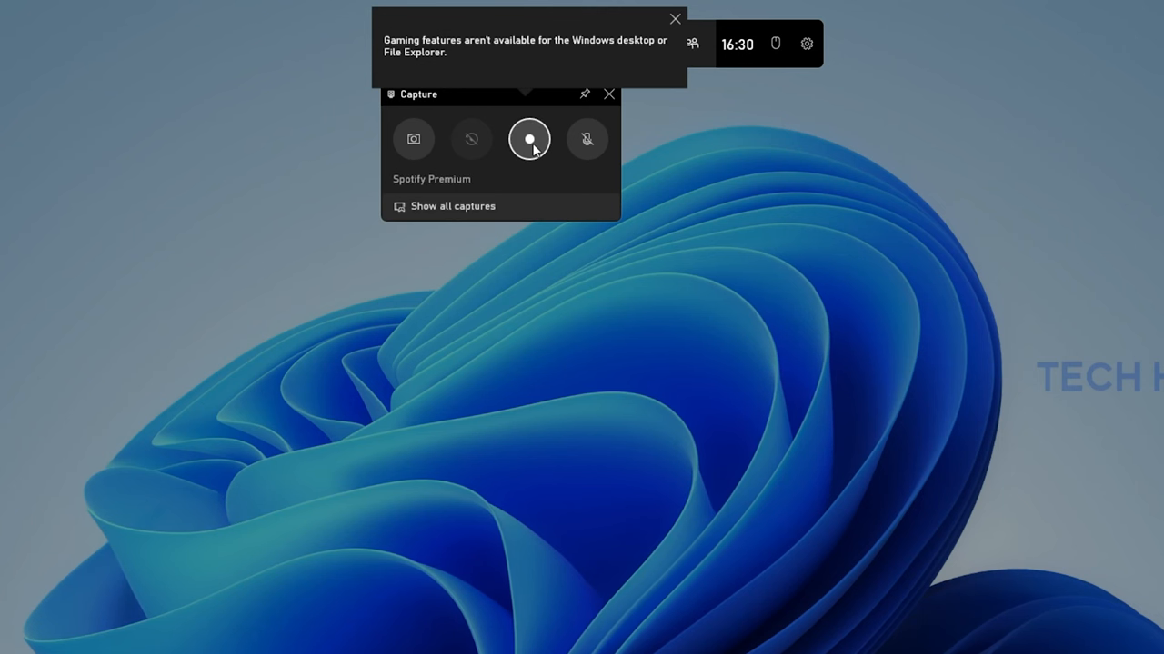
Step: Record a roughly five-second clip and stop it from the Capture Status panel
{"action": "left_click", "coordinate": [529, 138]}
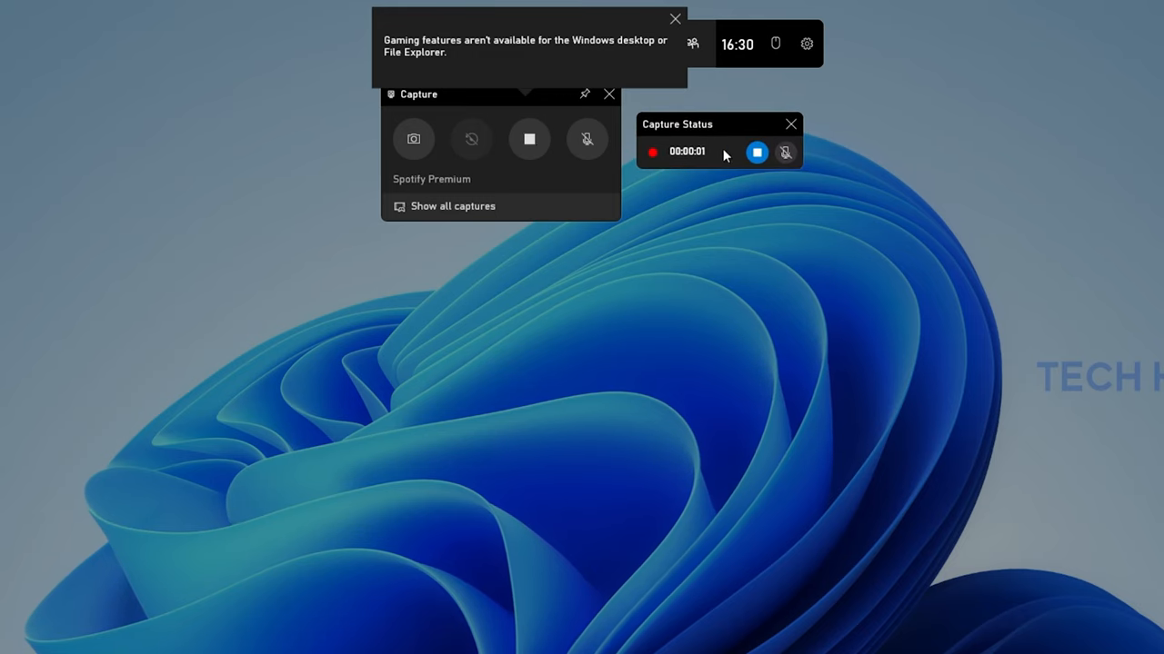
{"action": "mouse_move", "coordinate": [675, 56]}
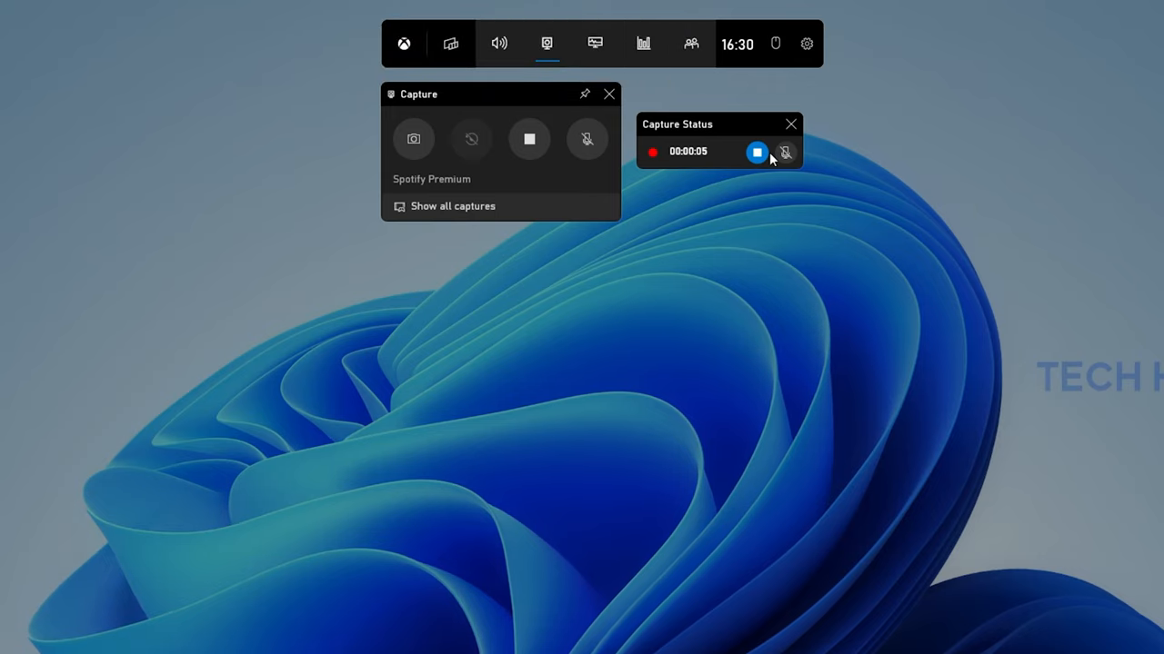
{"action": "left_click", "coordinate": [756, 153]}
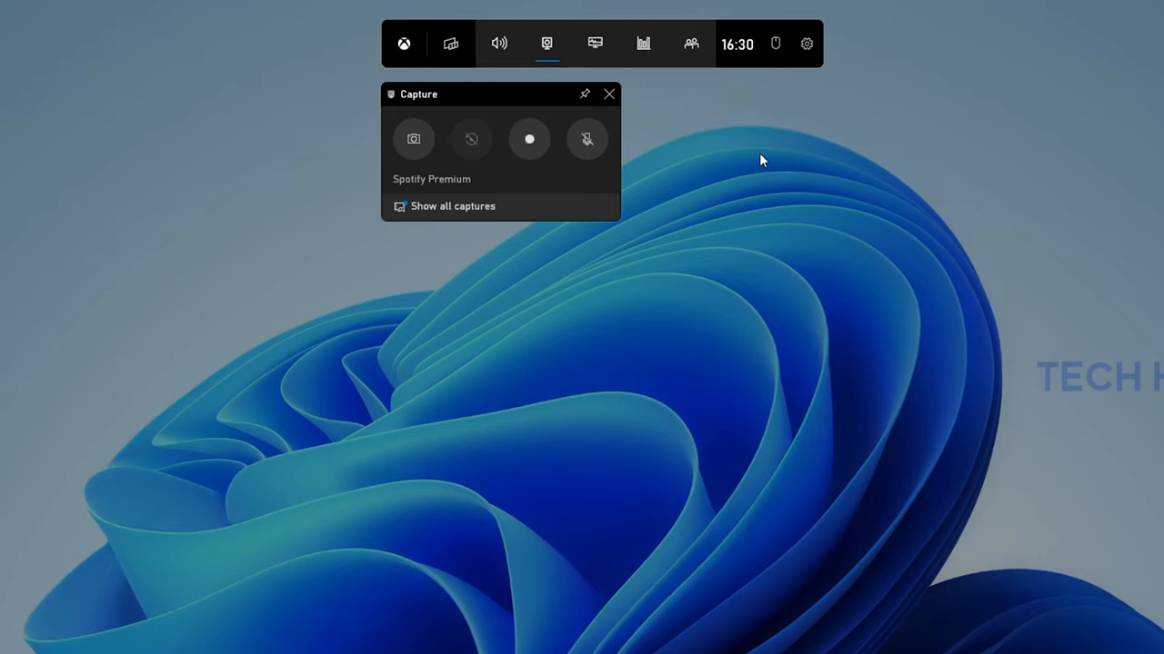
{"action": "left_click", "coordinate": [451, 206]}
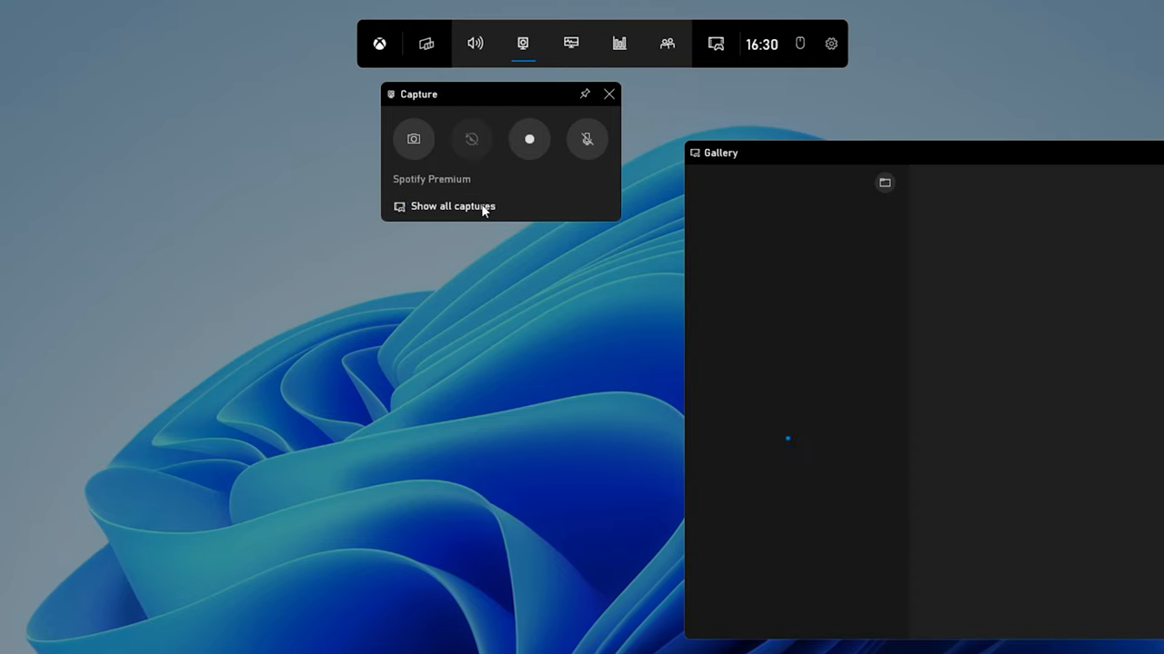
{"action": "left_click", "coordinate": [451, 207]}
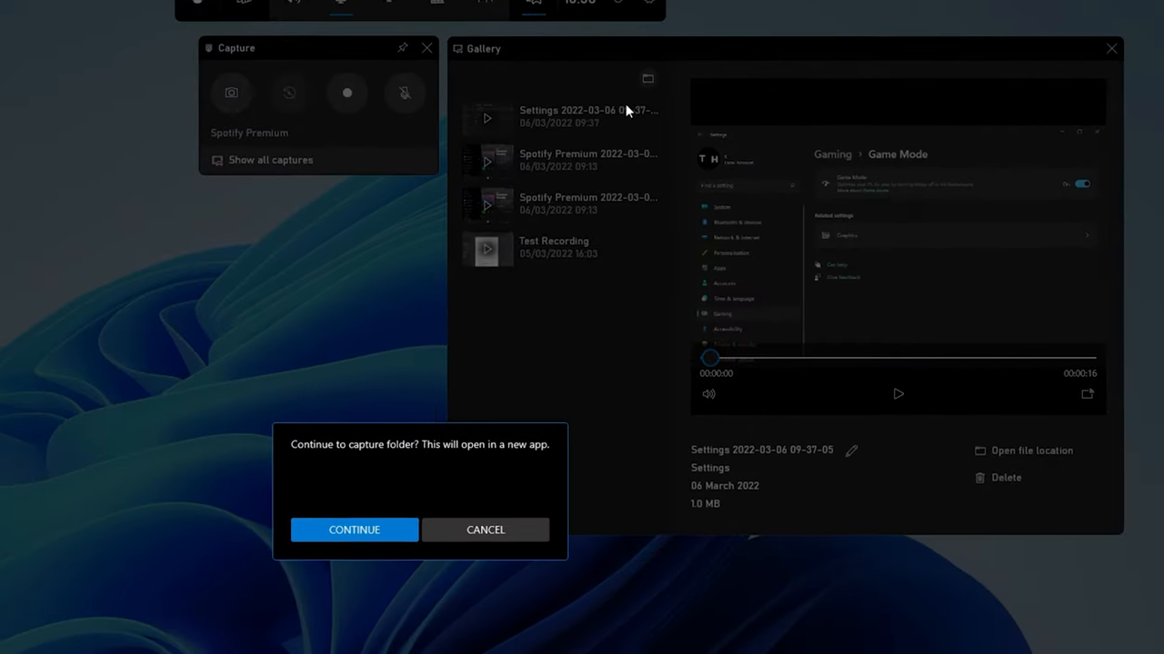
{"action": "left_click", "coordinate": [352, 529]}
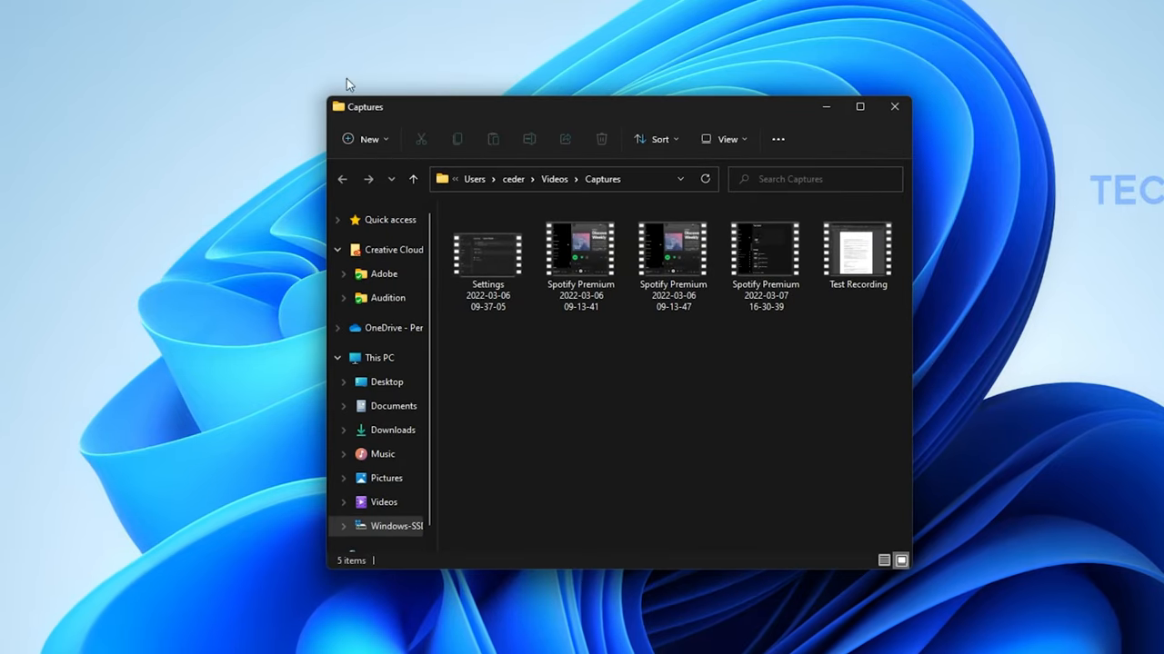
{"action": "key", "text": "ctrl+a"}
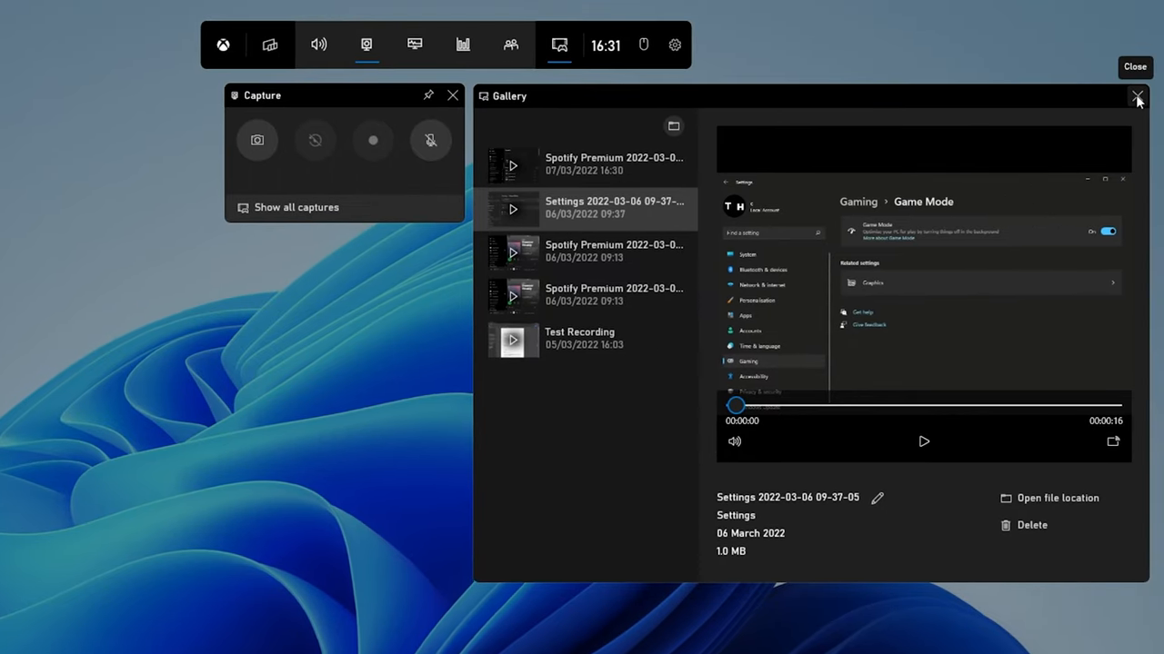
{"action": "left_click", "coordinate": [1135, 98]}
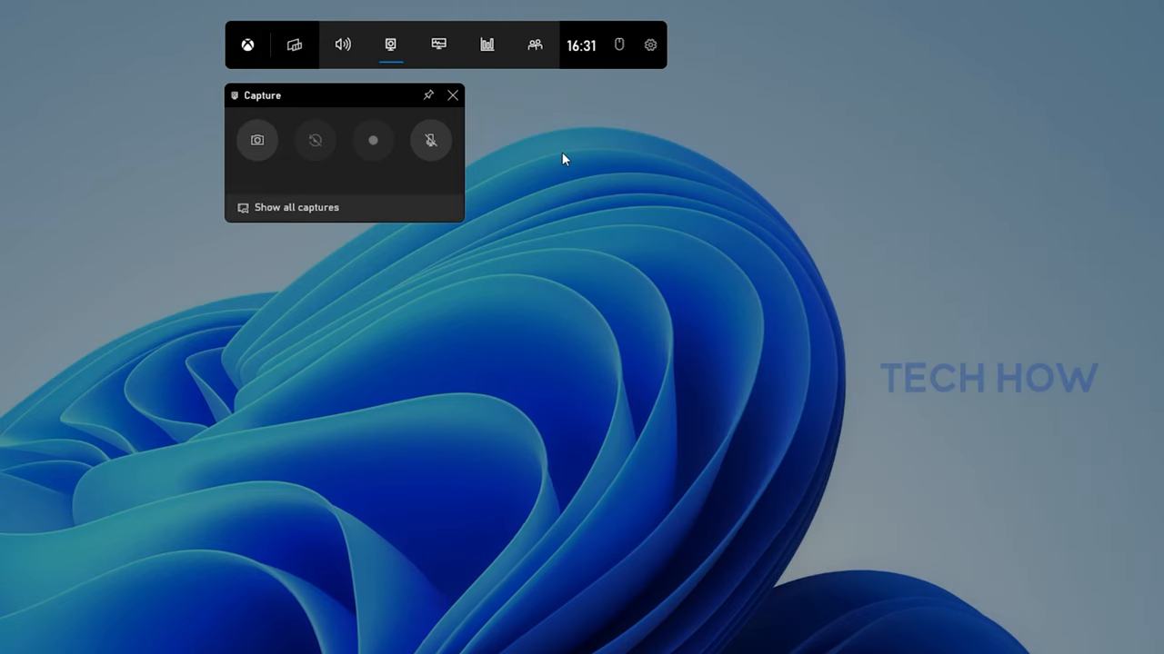
{"action": "mouse_move", "coordinate": [622, 113]}
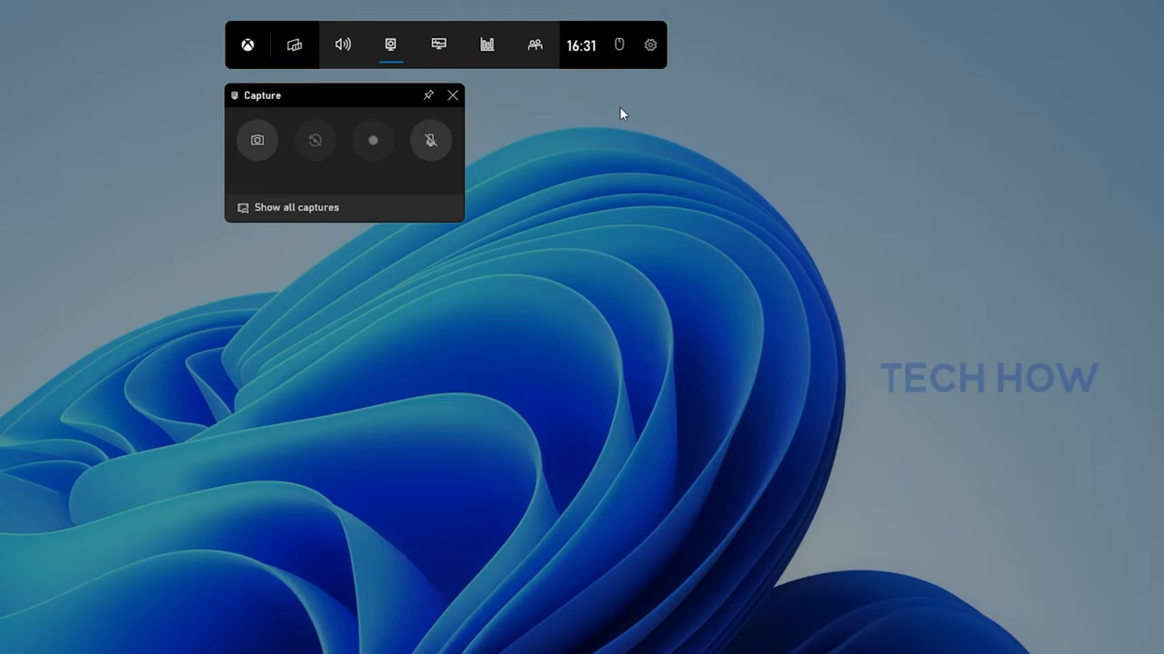
{"action": "mouse_move", "coordinate": [651, 43]}
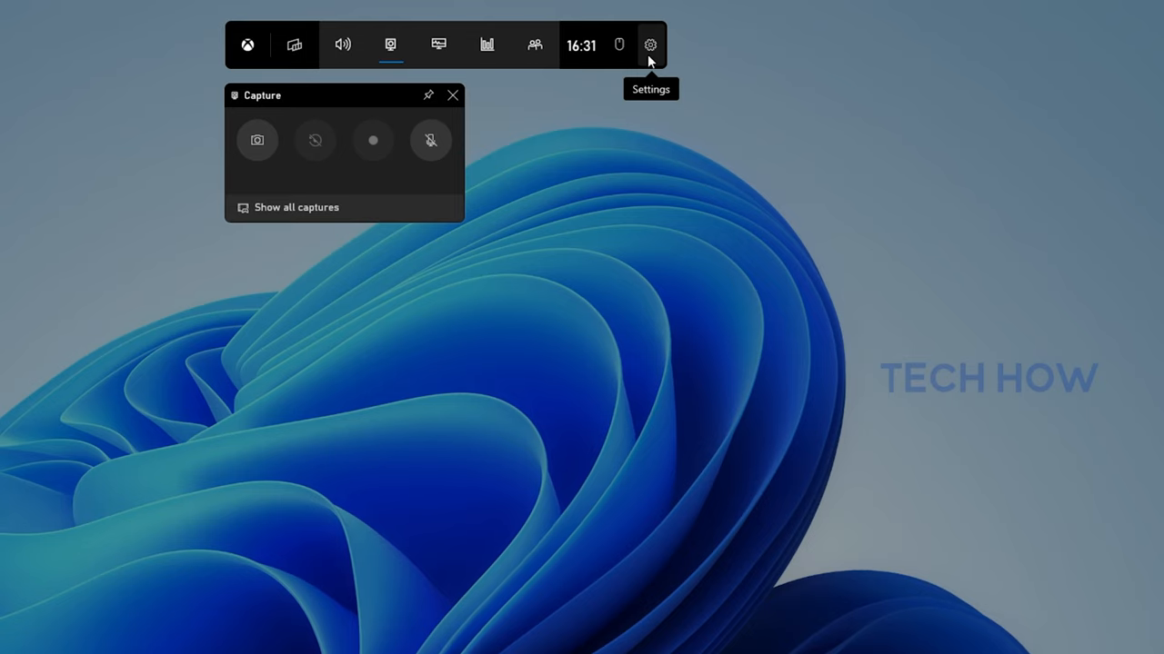
Step: Show the Game Bar Settings Shortcuts page listing screenshot, recording and microphone keys
{"action": "left_click", "coordinate": [651, 43]}
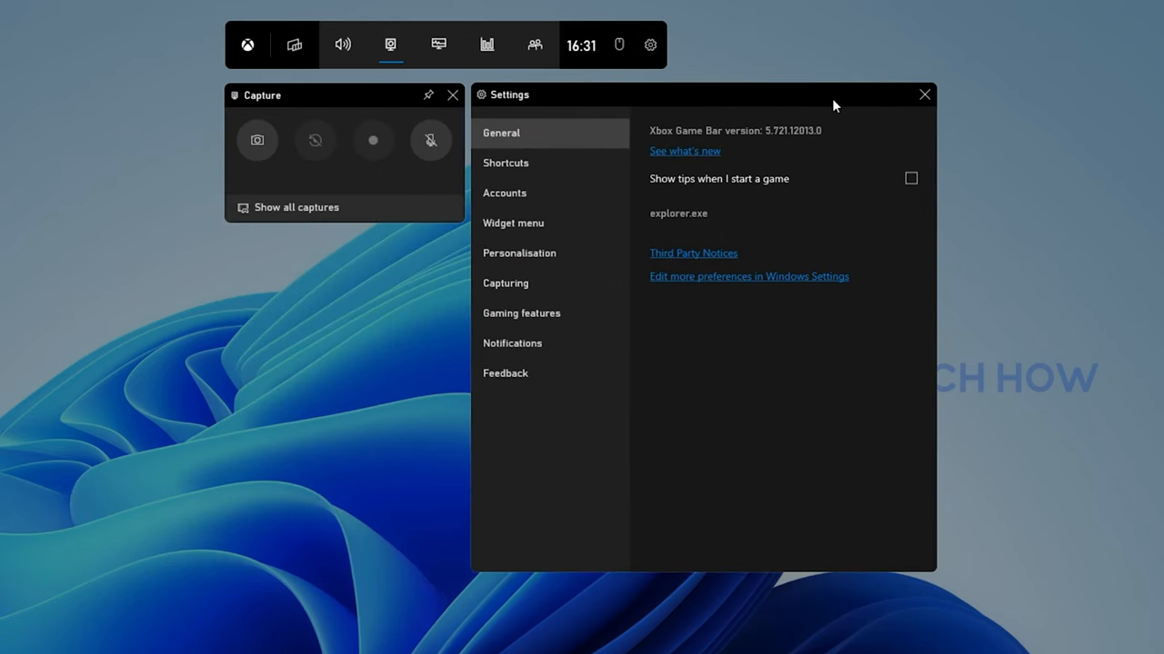
{"action": "left_click", "coordinate": [505, 164]}
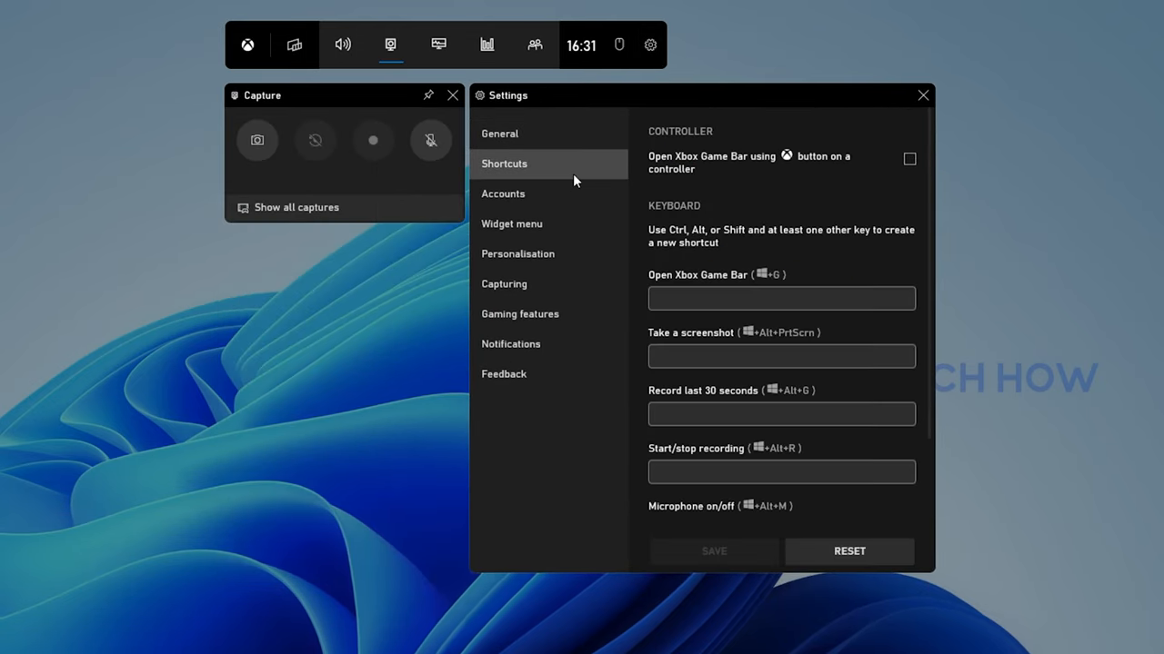
{"action": "scroll", "scroll_direction": "down", "scroll_amount": 3}
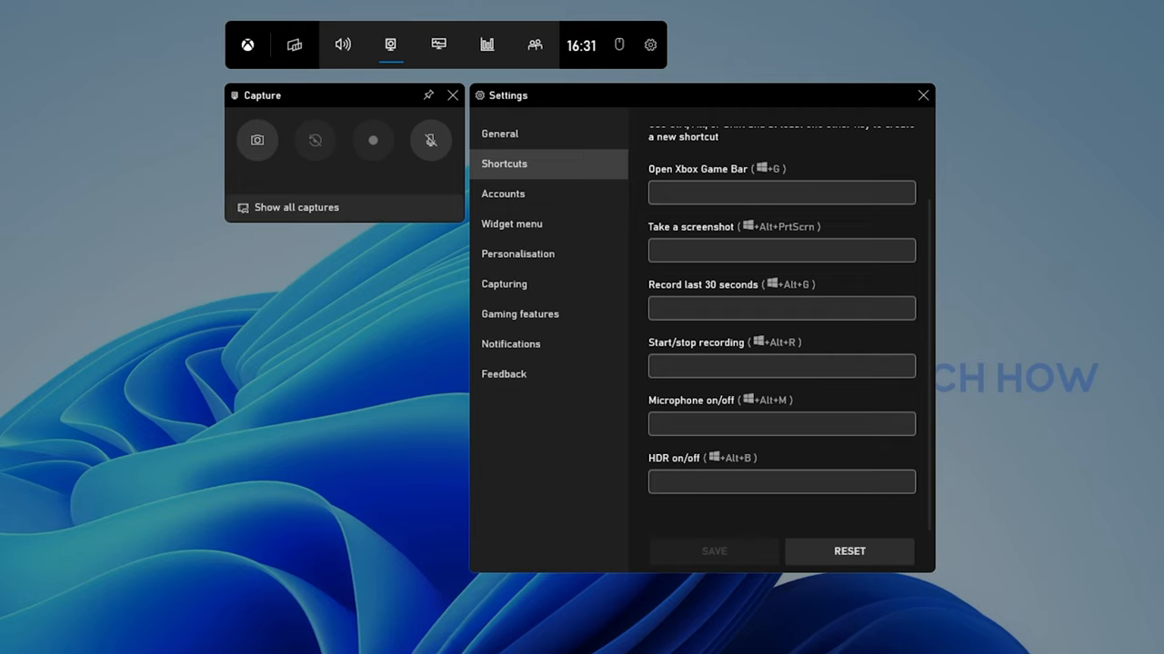
{"action": "mouse_move", "coordinate": [525, 294]}
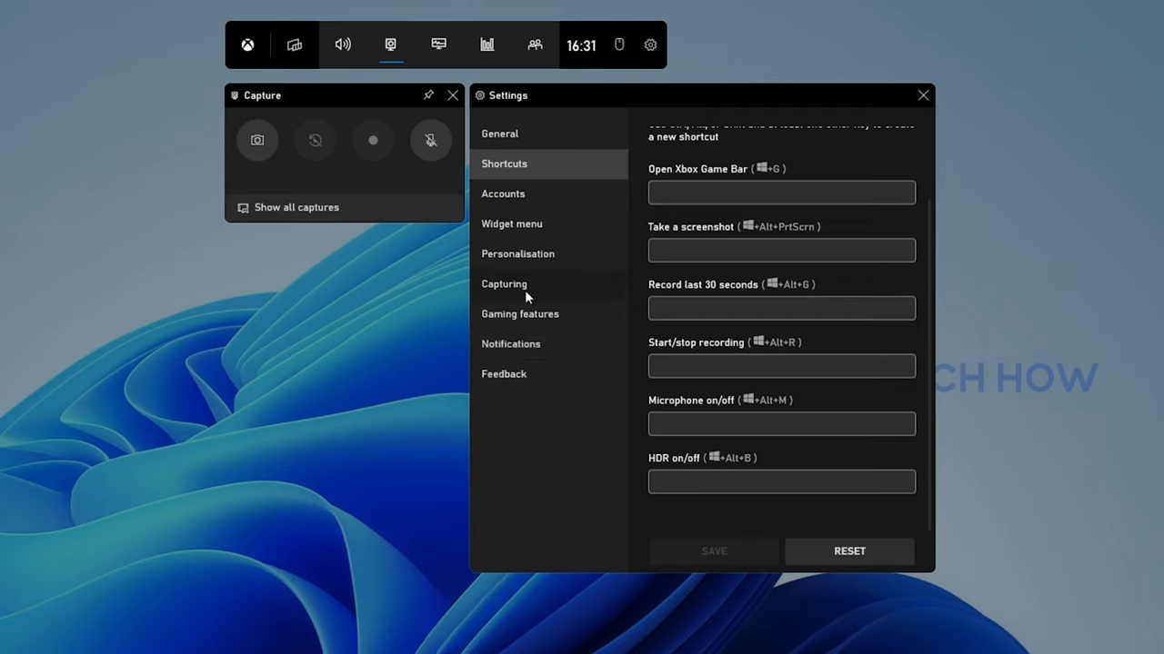
Step: Switch to the Capturing page showing background recording off and audio to record None
{"action": "left_click", "coordinate": [504, 284]}
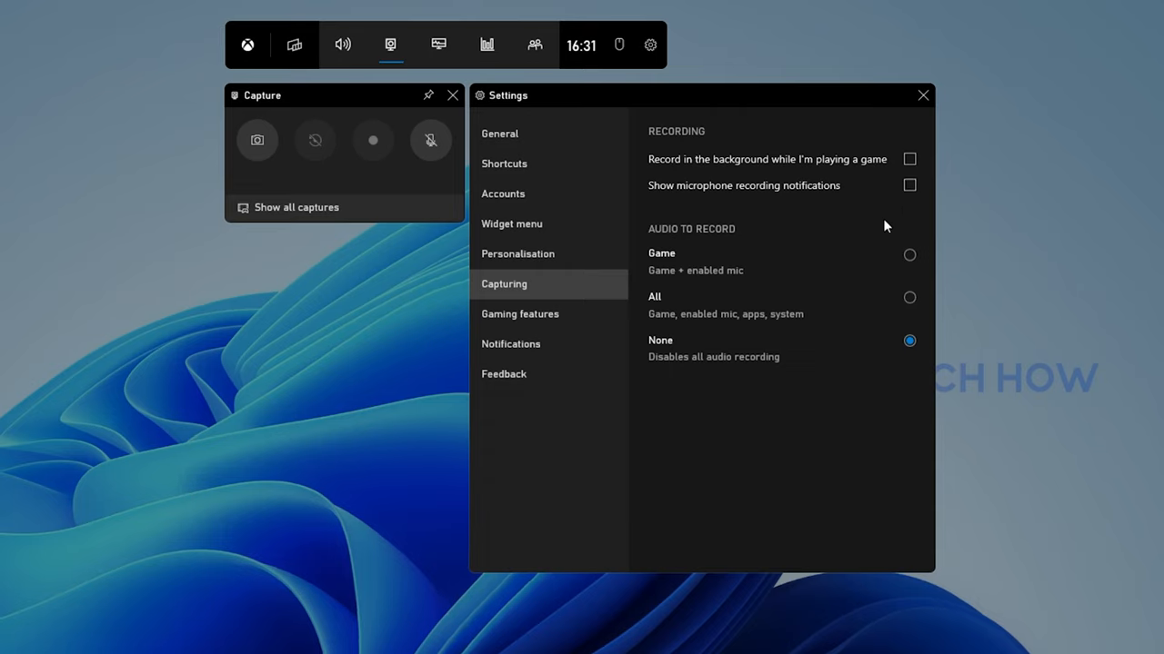
{"action": "mouse_move", "coordinate": [916, 329]}
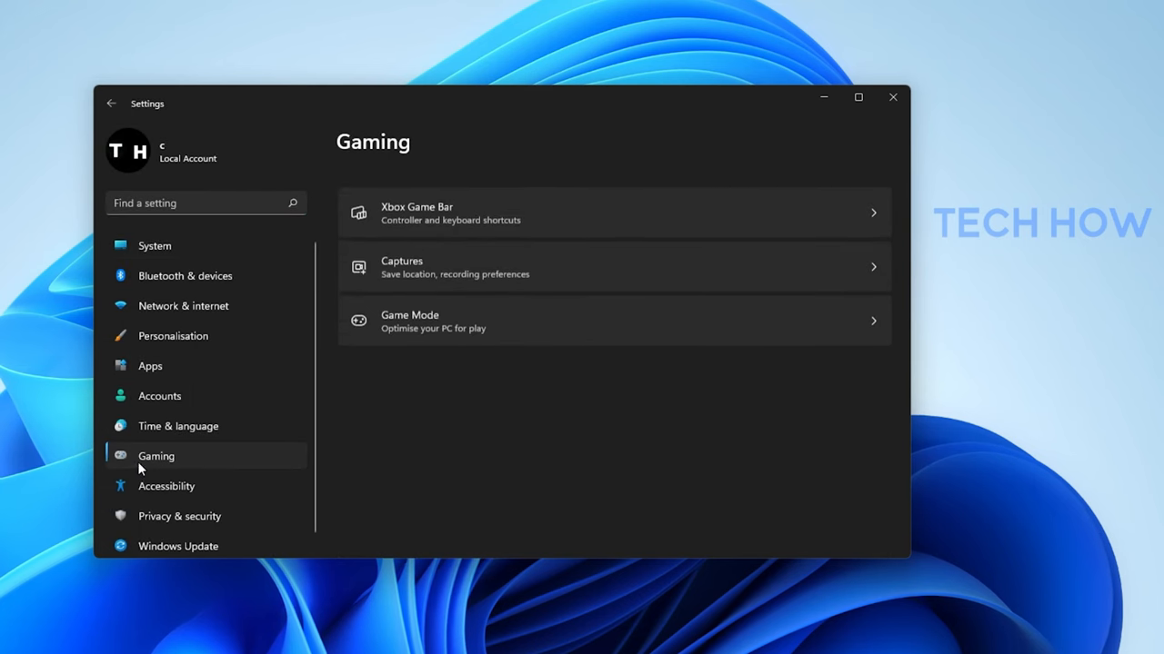
Step: Keep the Gaming › Captures maximum recording length at 2 hours alongside 30 fps, High quality
{"action": "left_click", "coordinate": [613, 265]}
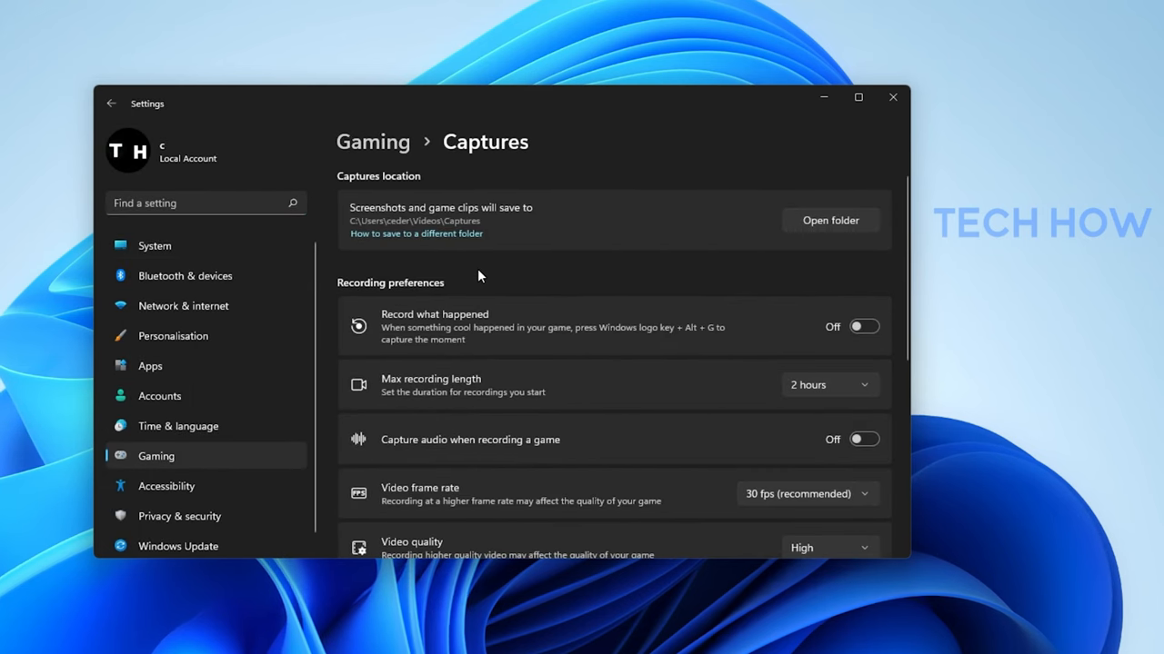
{"action": "mouse_move", "coordinate": [855, 269]}
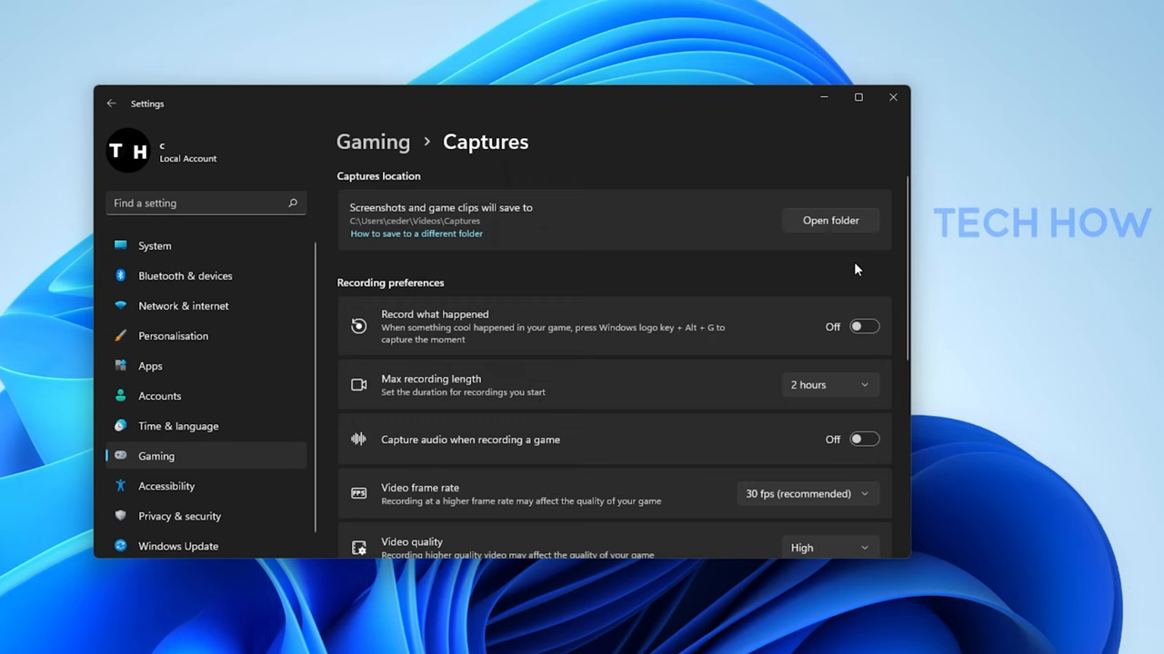
{"action": "scroll", "scroll_direction": "down", "scroll_amount": 3}
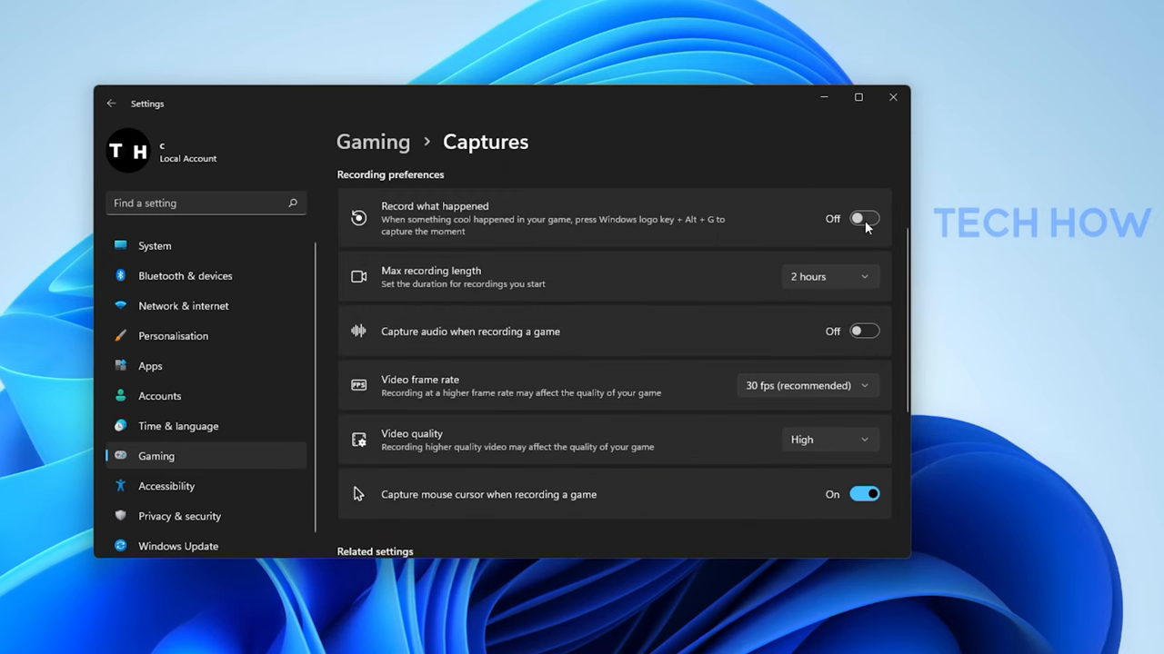
{"action": "left_click", "coordinate": [827, 276]}
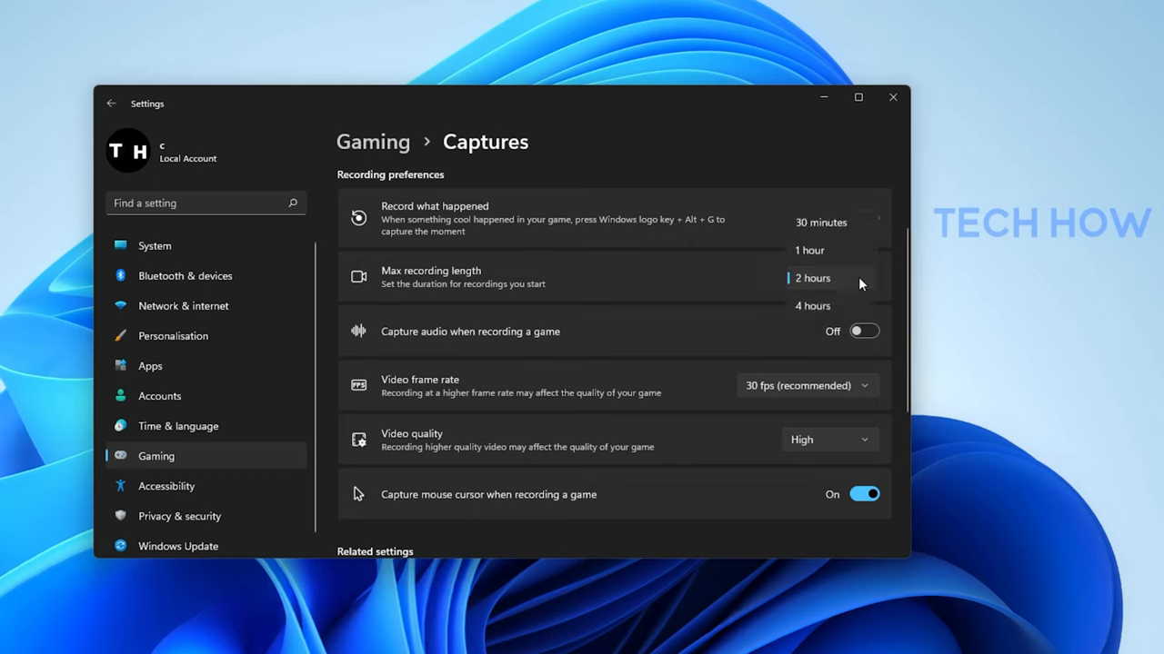
{"action": "left_click", "coordinate": [827, 278]}
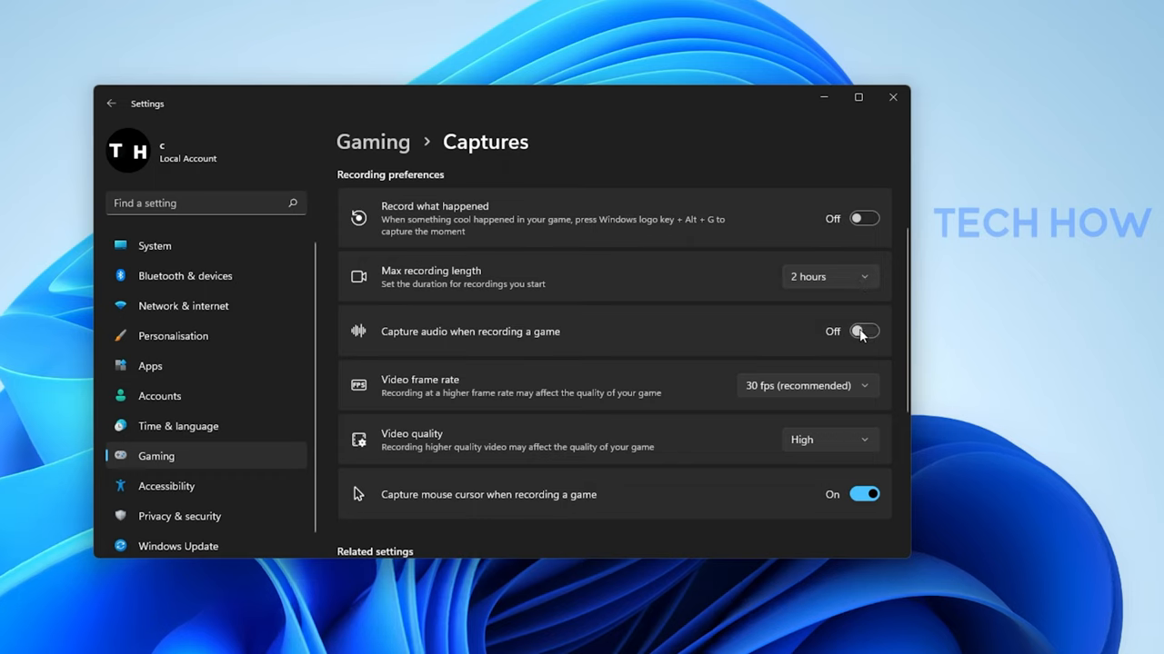
{"action": "scroll", "scroll_direction": "down", "scroll_amount": 3}
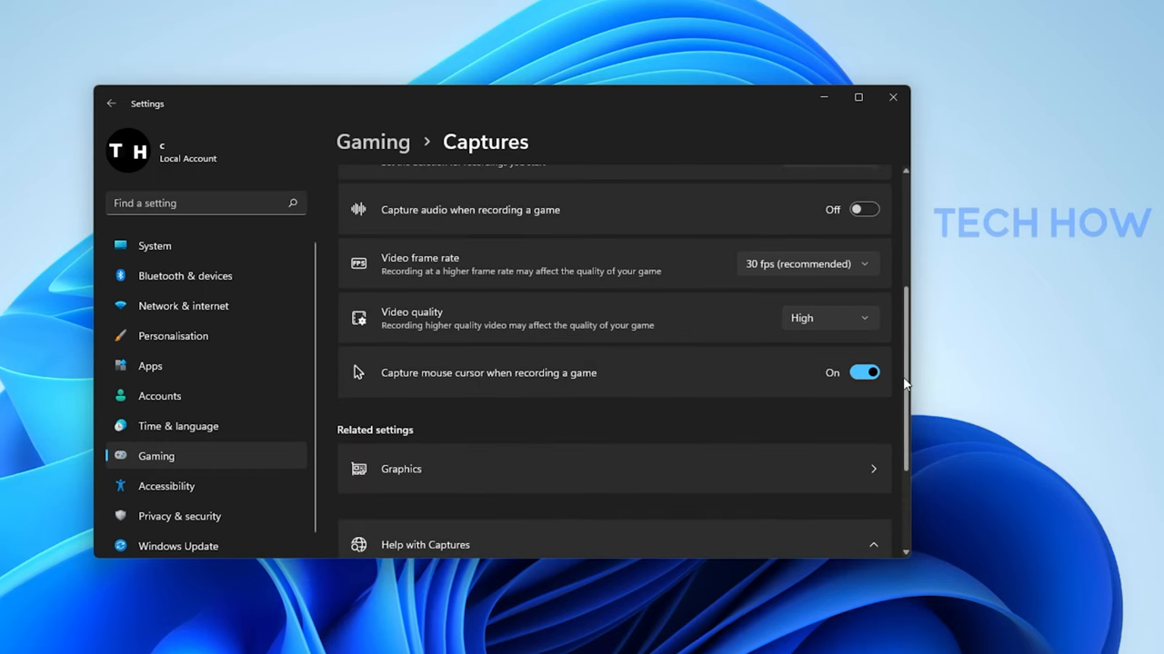
{"action": "left_click", "coordinate": [807, 264]}
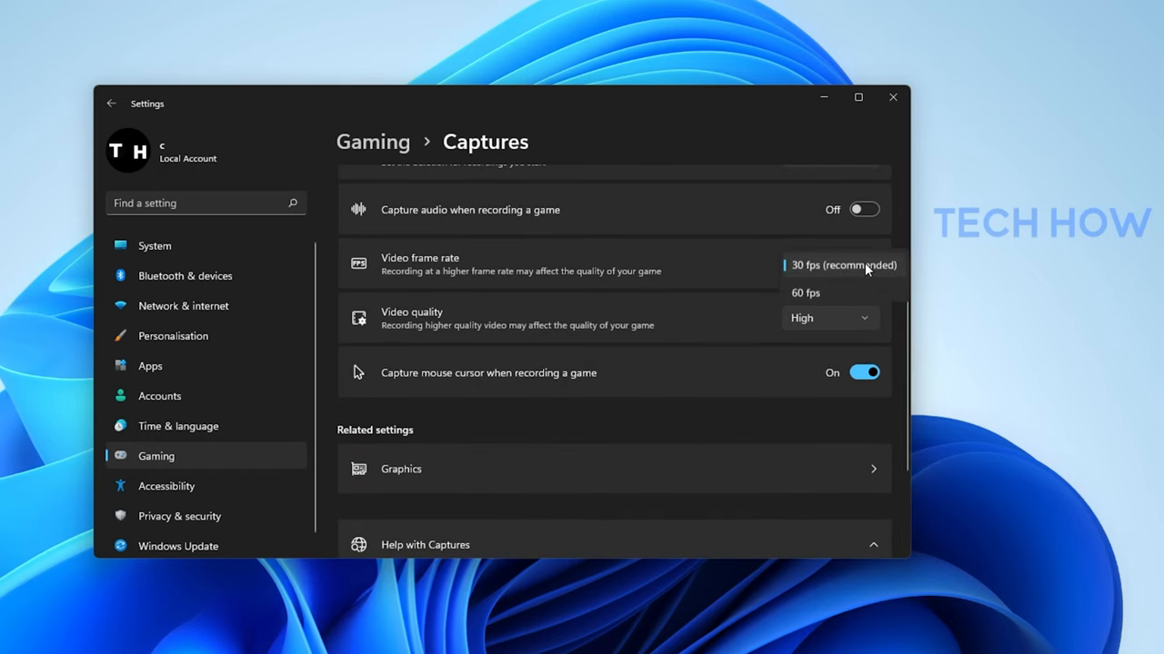
{"action": "mouse_move", "coordinate": [864, 284]}
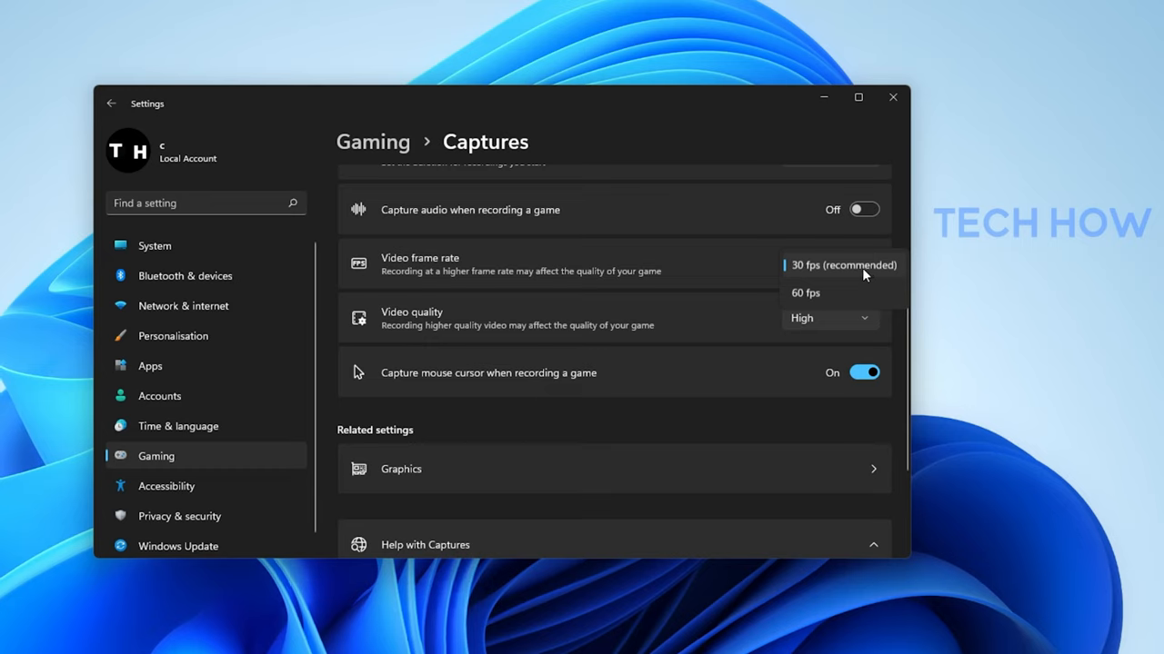
{"action": "left_click", "coordinate": [827, 318]}
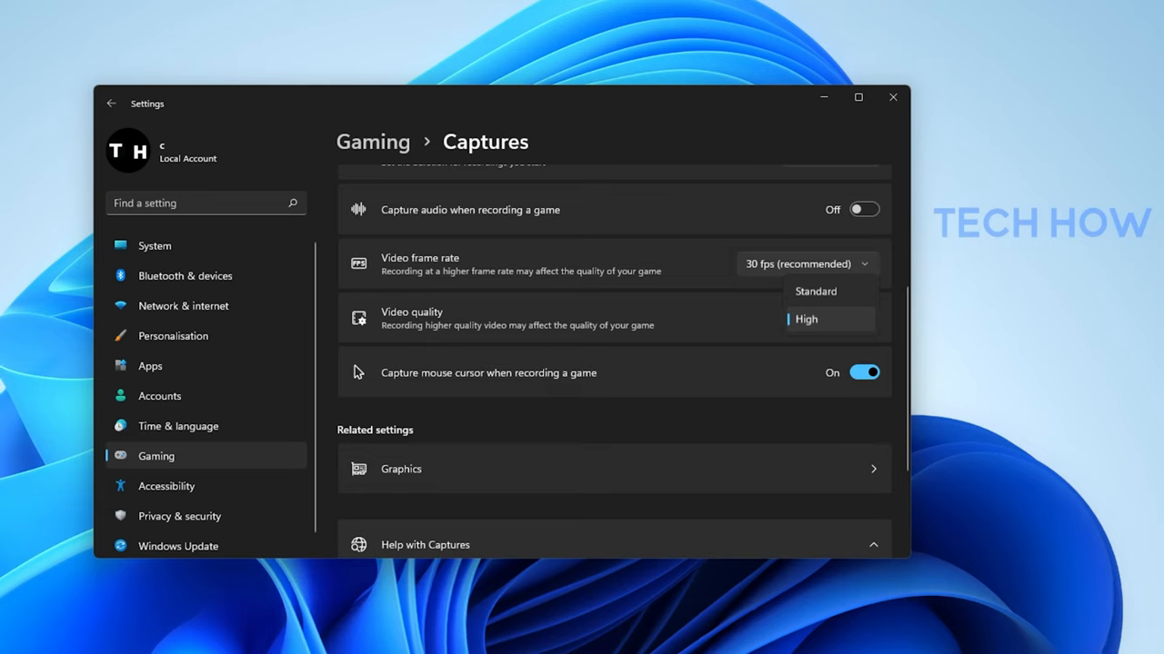
{"action": "left_click", "coordinate": [805, 320]}
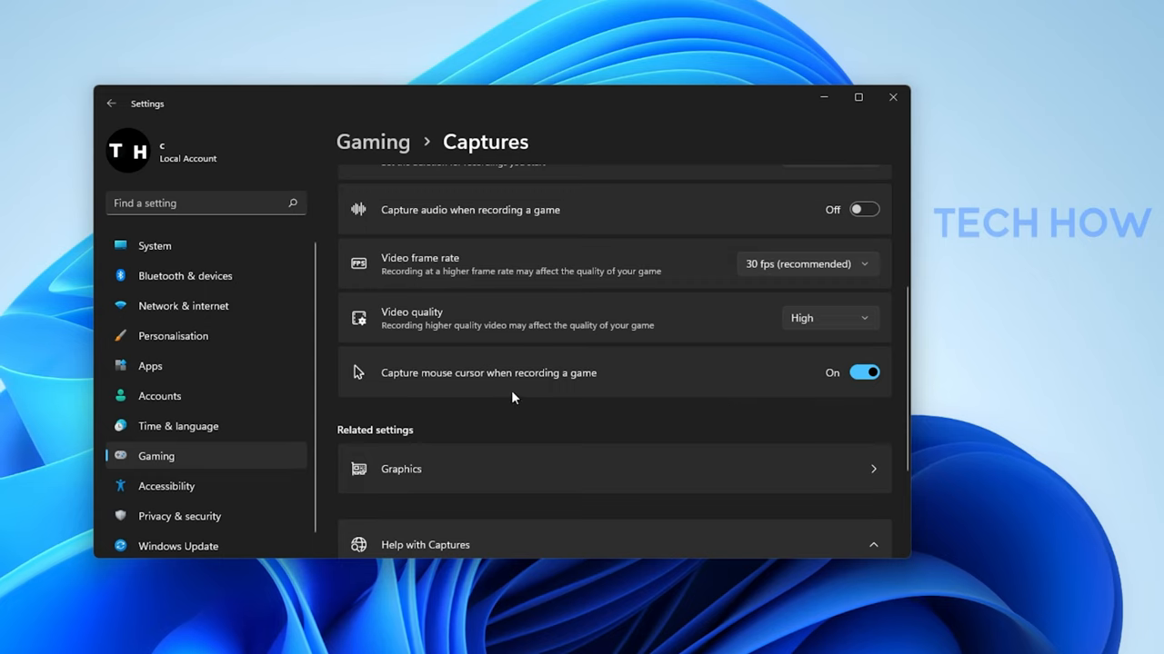
{"action": "mouse_move", "coordinate": [356, 373]}
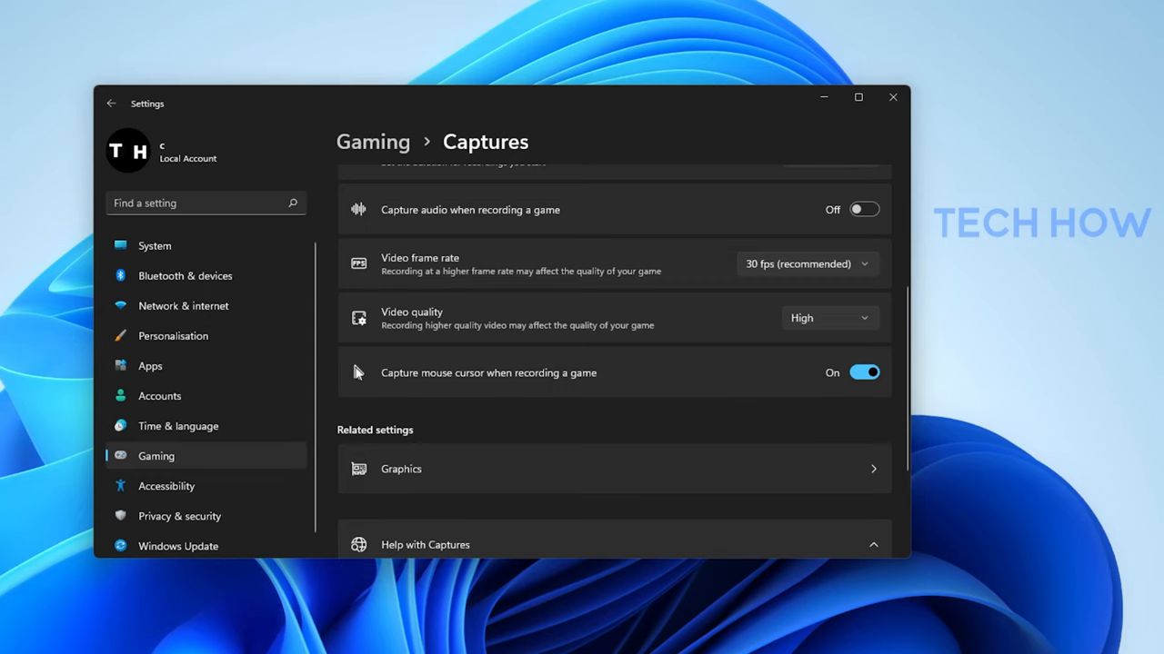
{"action": "mouse_move", "coordinate": [895, 128]}
{"action": "type", "text": "xbox"}
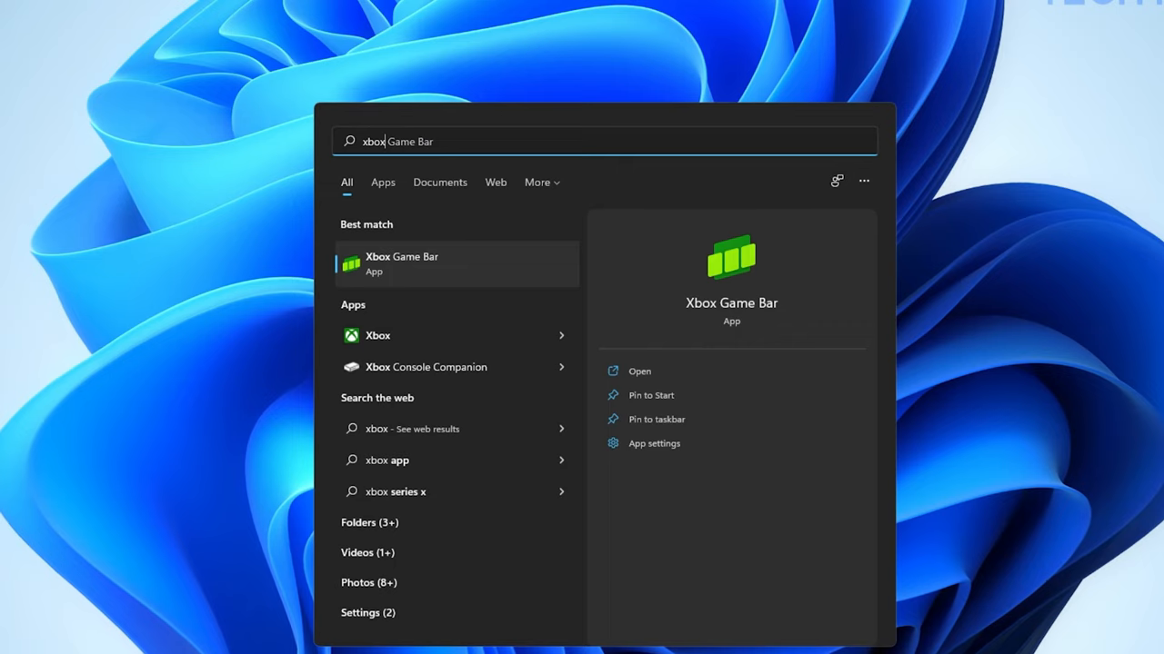
{"action": "mouse_move", "coordinate": [656, 418]}
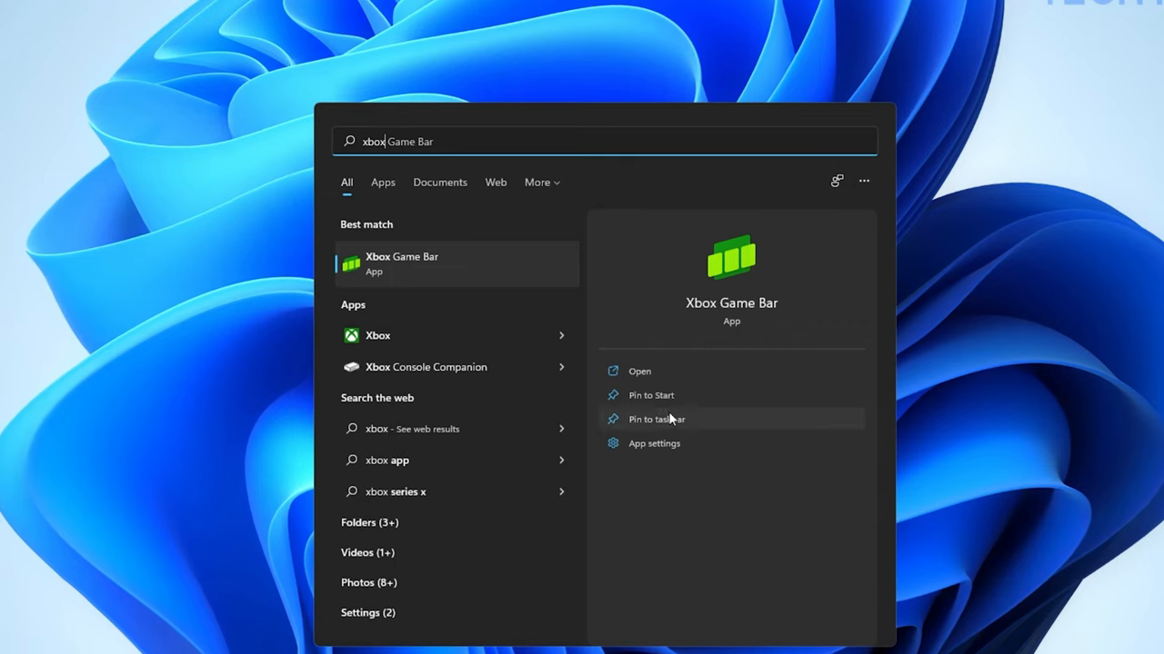
Step: Go to the Xbox Game Bar app settings from its Start search result
{"action": "left_click", "coordinate": [655, 444]}
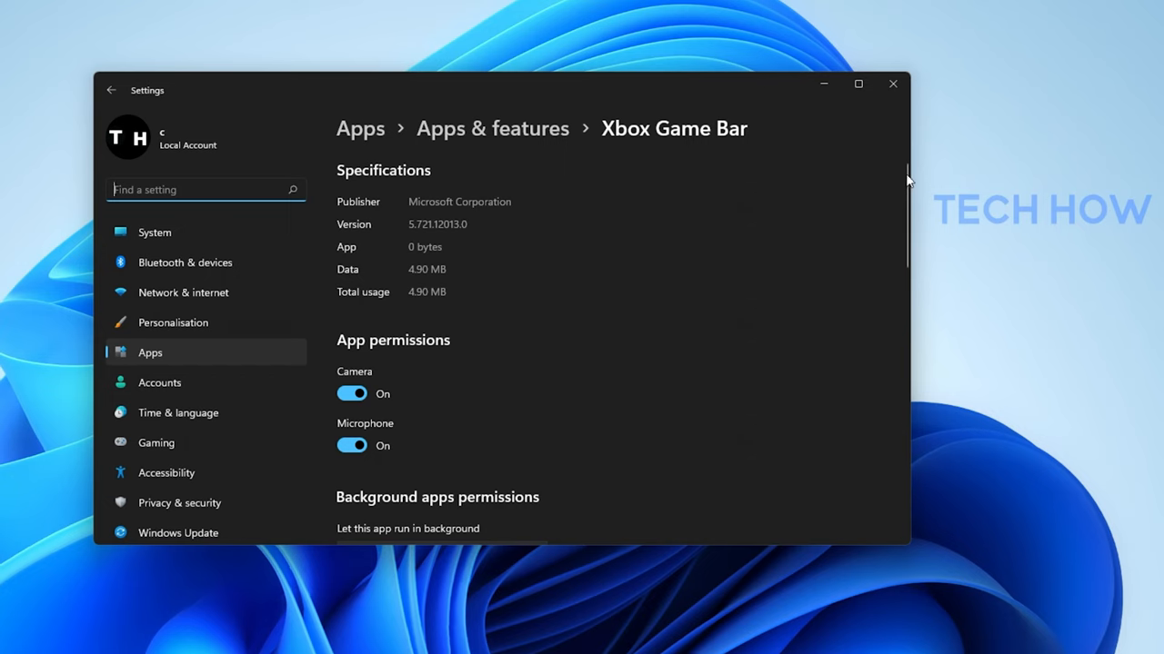
Step: Keep 'Let this app run in background' at Power optimised (recommended) and reveal the Reset section
{"action": "scroll", "scroll_direction": "down", "scroll_amount": 3}
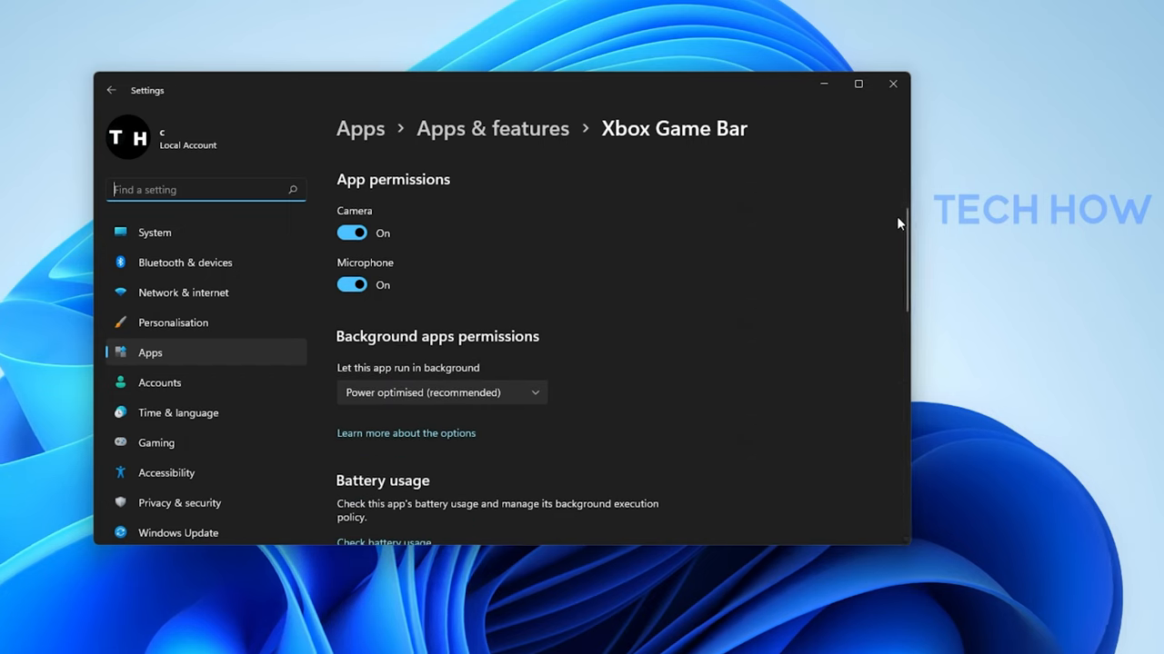
{"action": "mouse_move", "coordinate": [800, 236]}
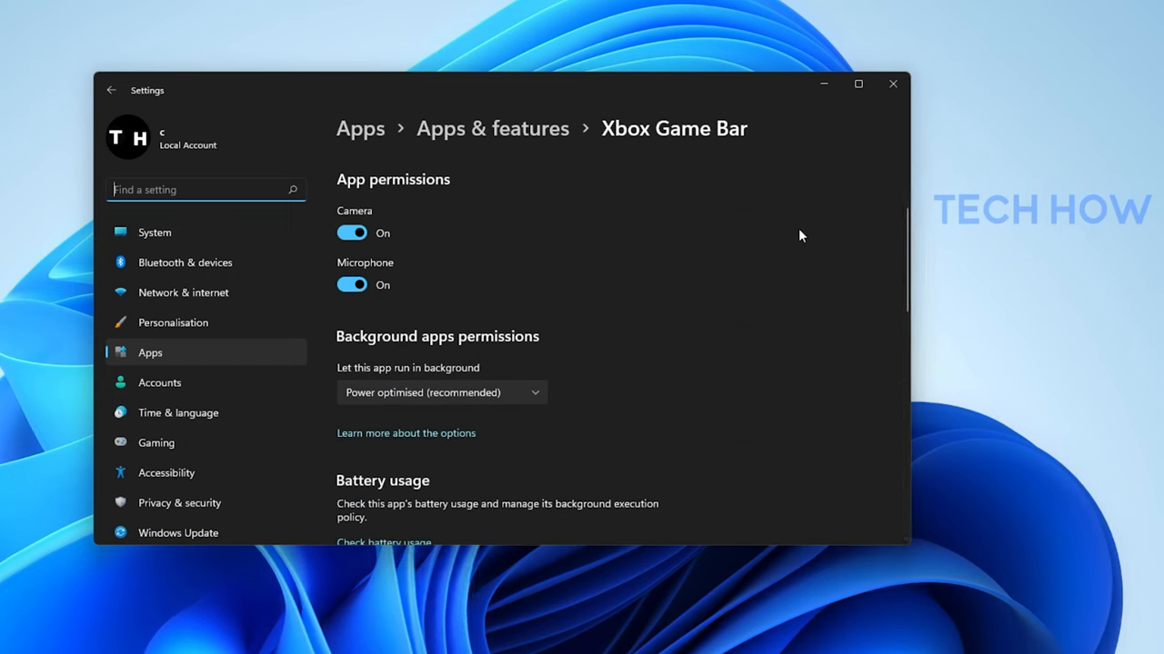
{"action": "mouse_move", "coordinate": [353, 380]}
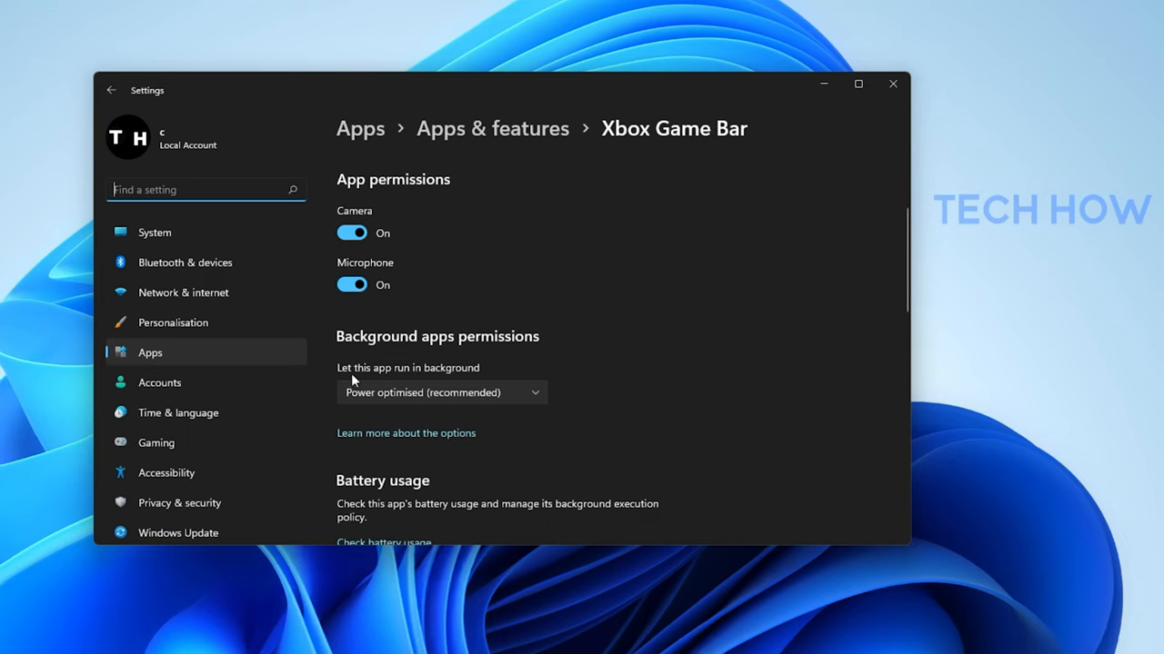
{"action": "left_click", "coordinate": [440, 393]}
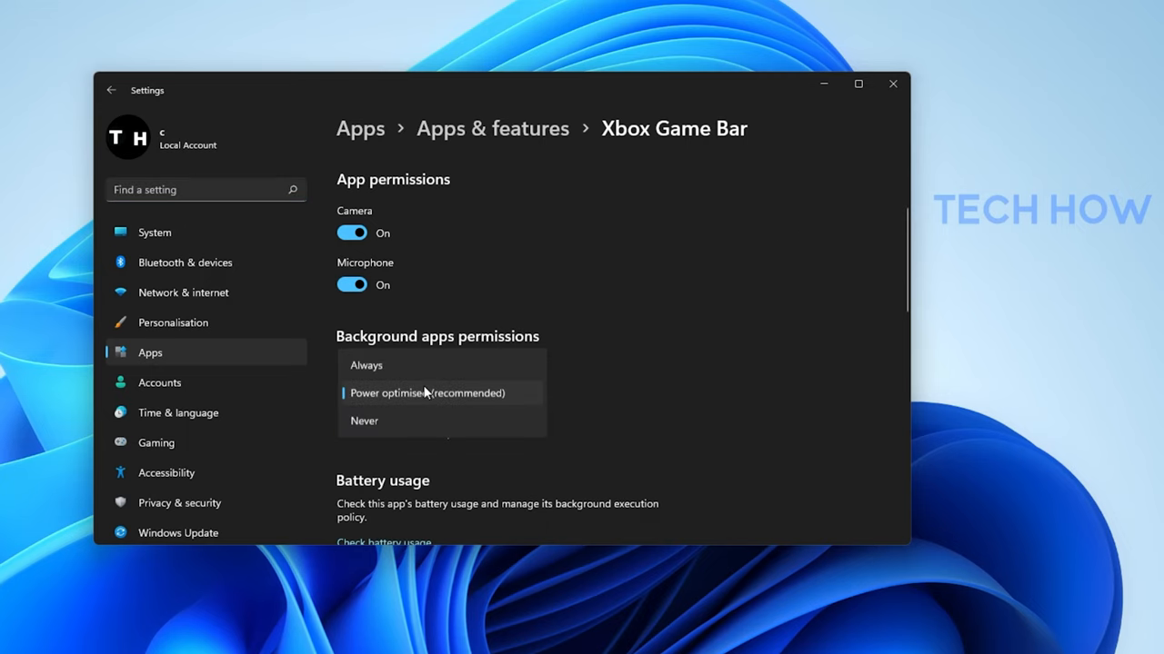
{"action": "left_click", "coordinate": [427, 393]}
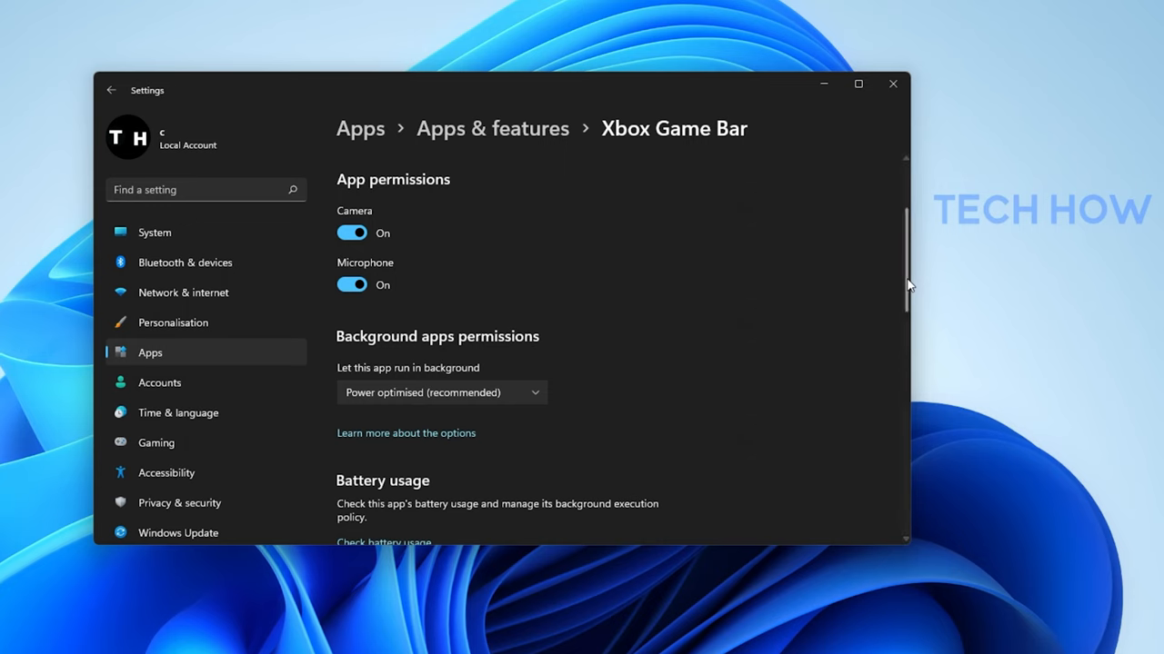
{"action": "scroll", "scroll_direction": "down", "scroll_amount": 3}
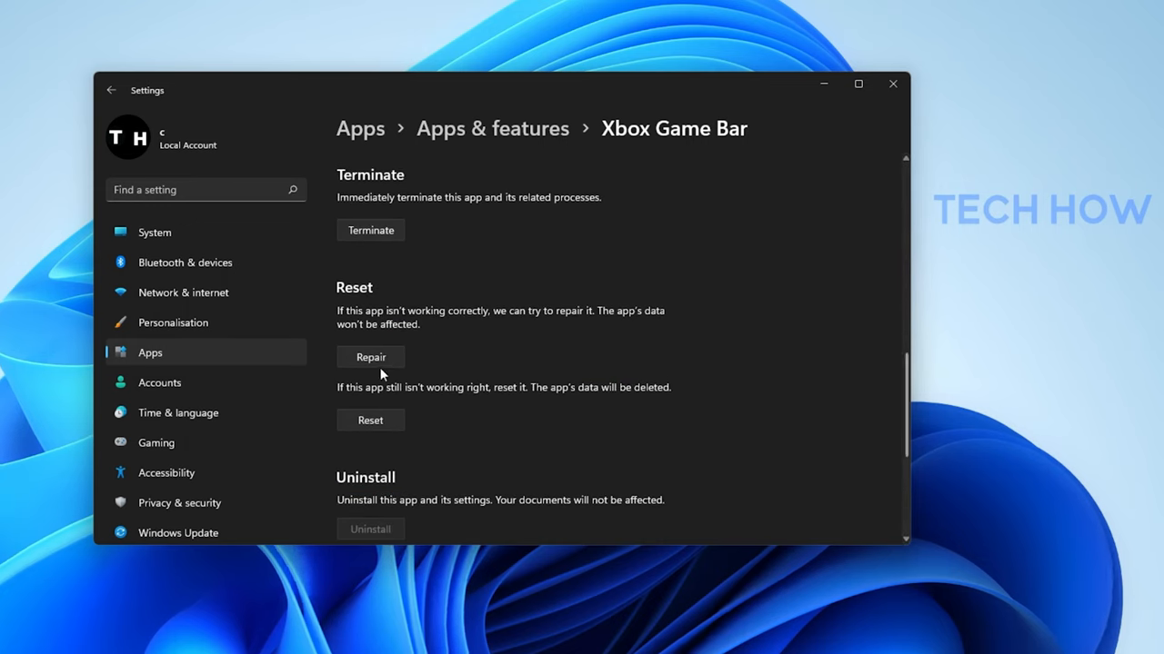
Step: Repair the Xbox Game Bar app, keeping its data, until the confirmation check appears
{"action": "left_click", "coordinate": [370, 356]}
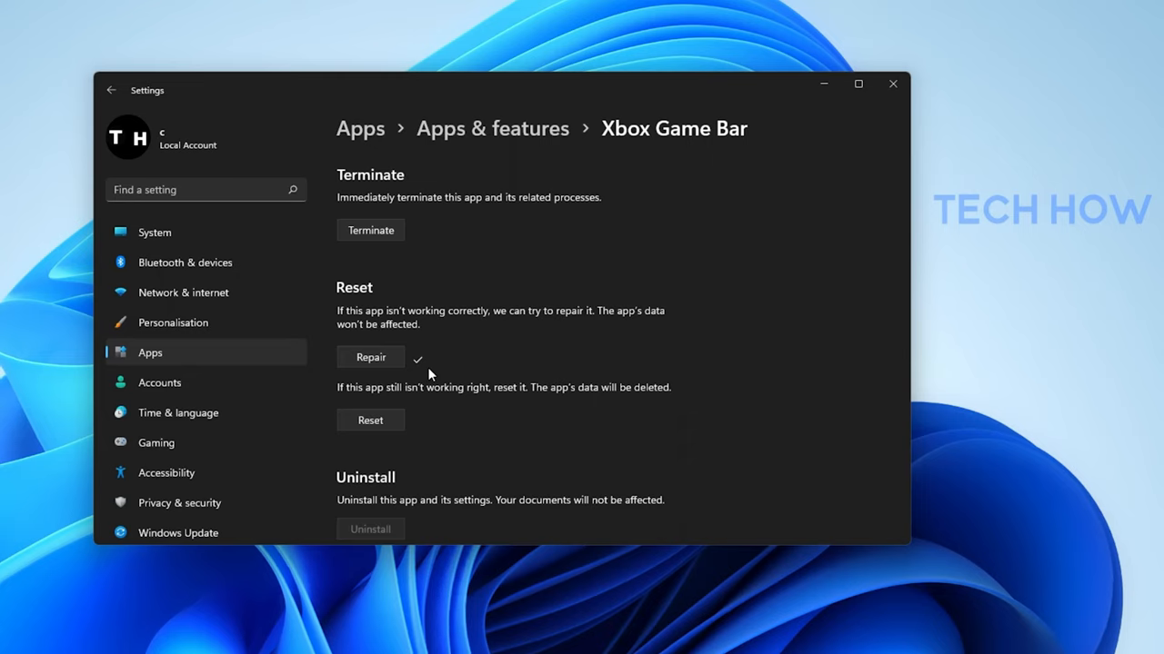
{"action": "mouse_move", "coordinate": [909, 104]}
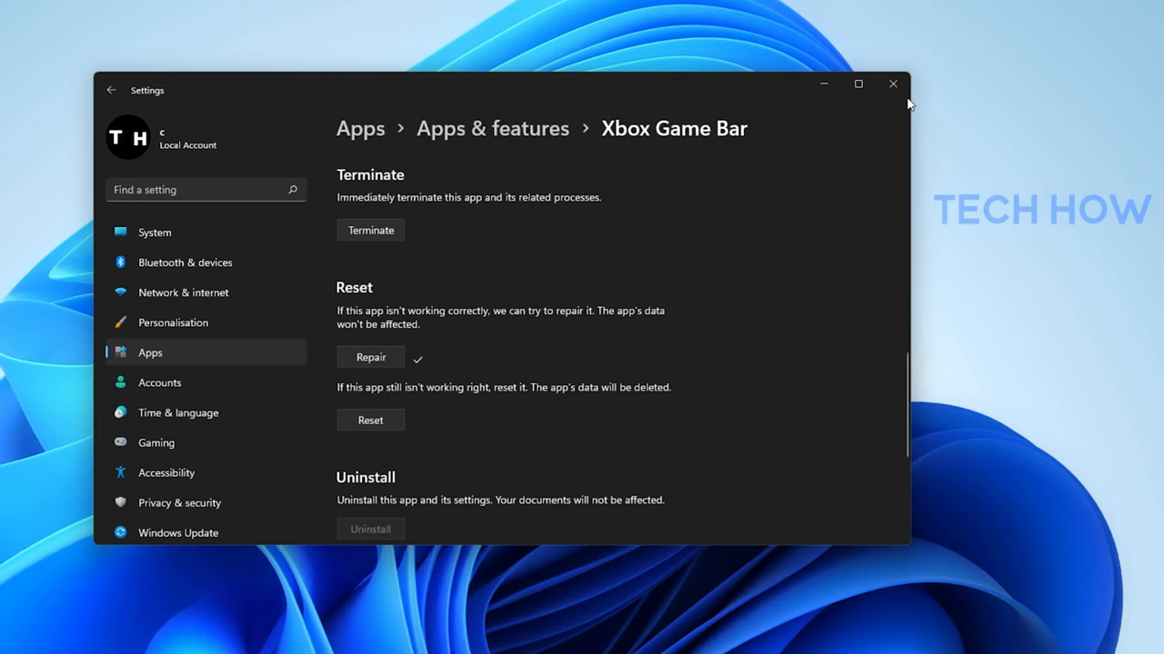